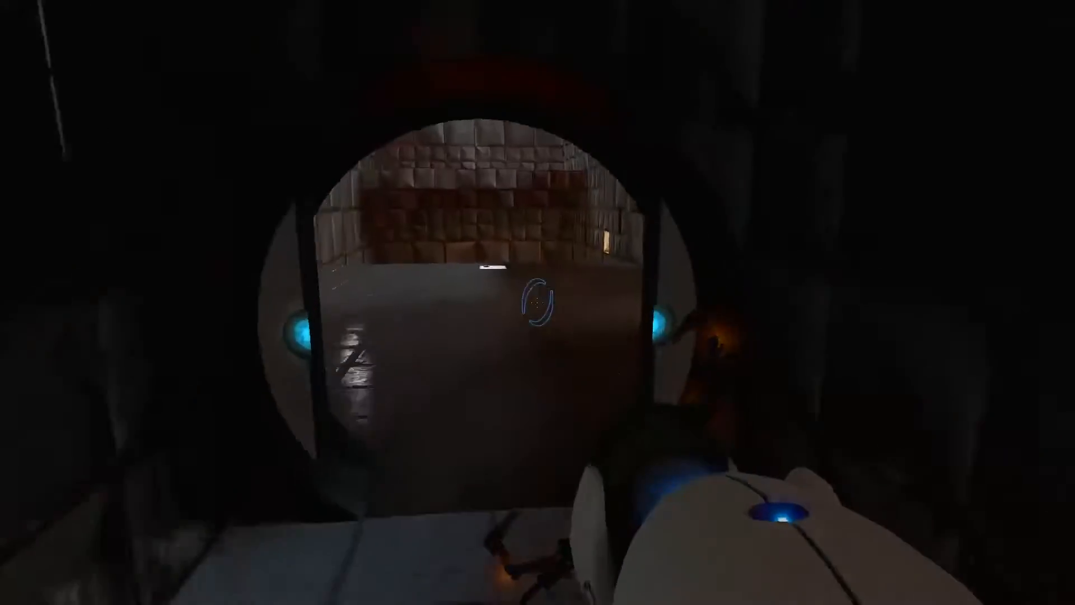
pyautogui.moveTo(538, 303)
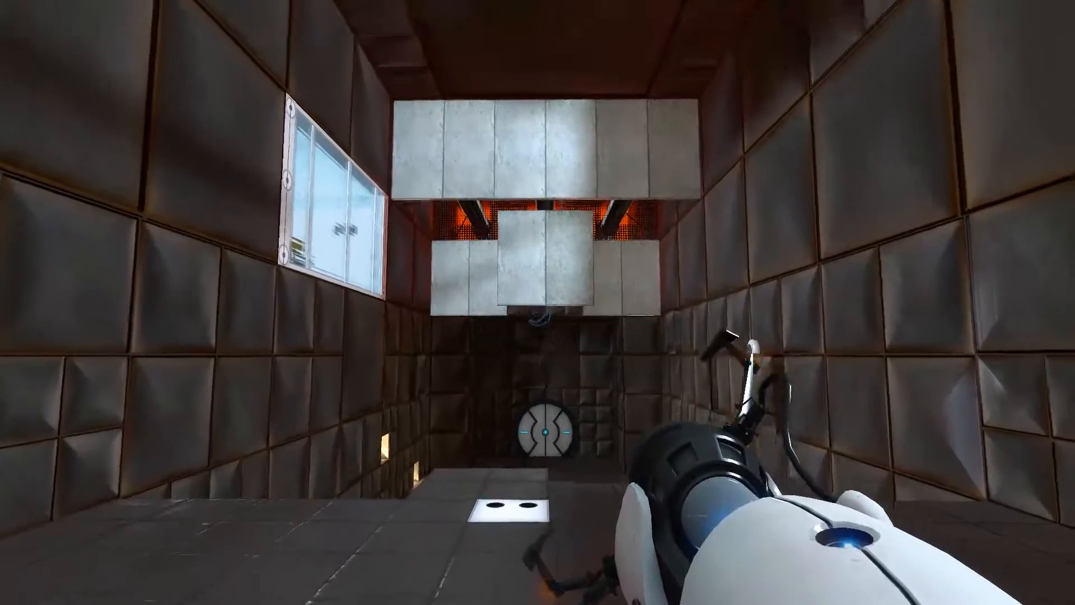
pyautogui.moveTo(538, 206)
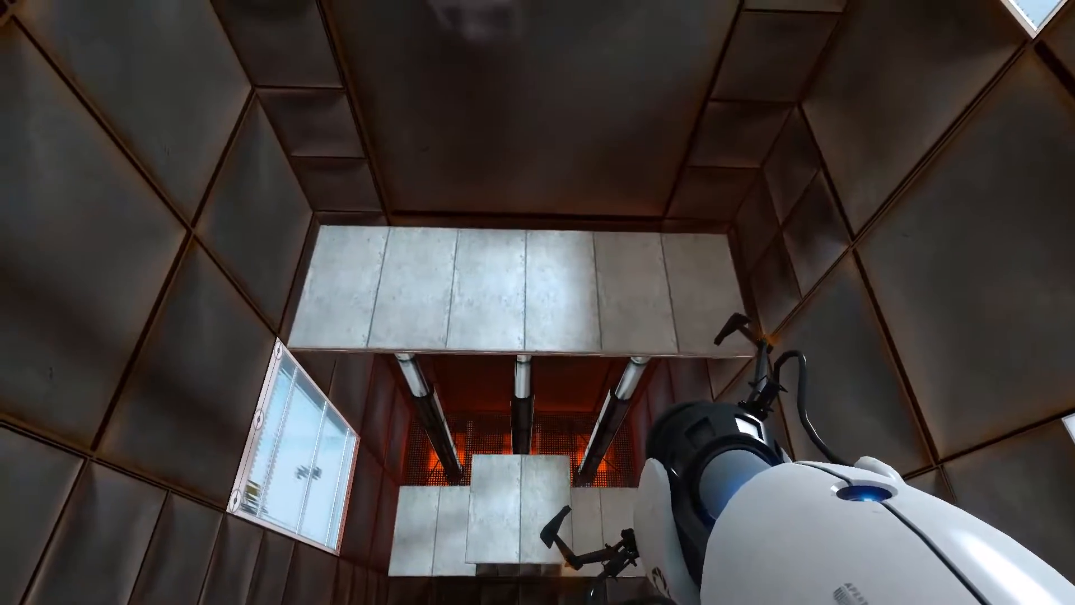
pyautogui.moveTo(538, 303)
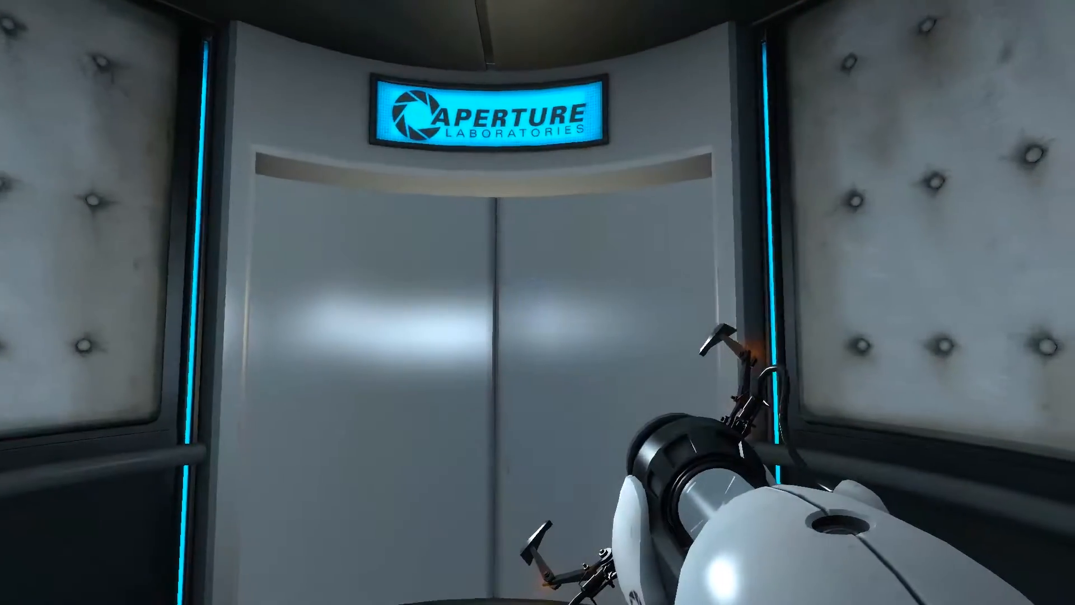
pyautogui.moveTo(538, 302)
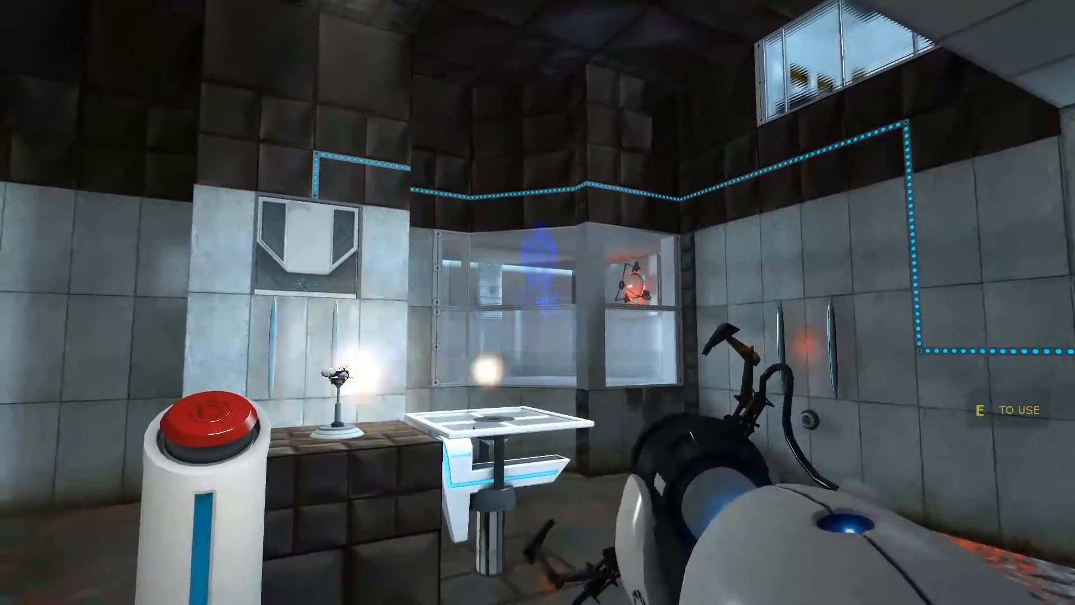
# Fire the energy ball with the red button and climb to the steps overlooking the pit
pyautogui.click(809, 329)
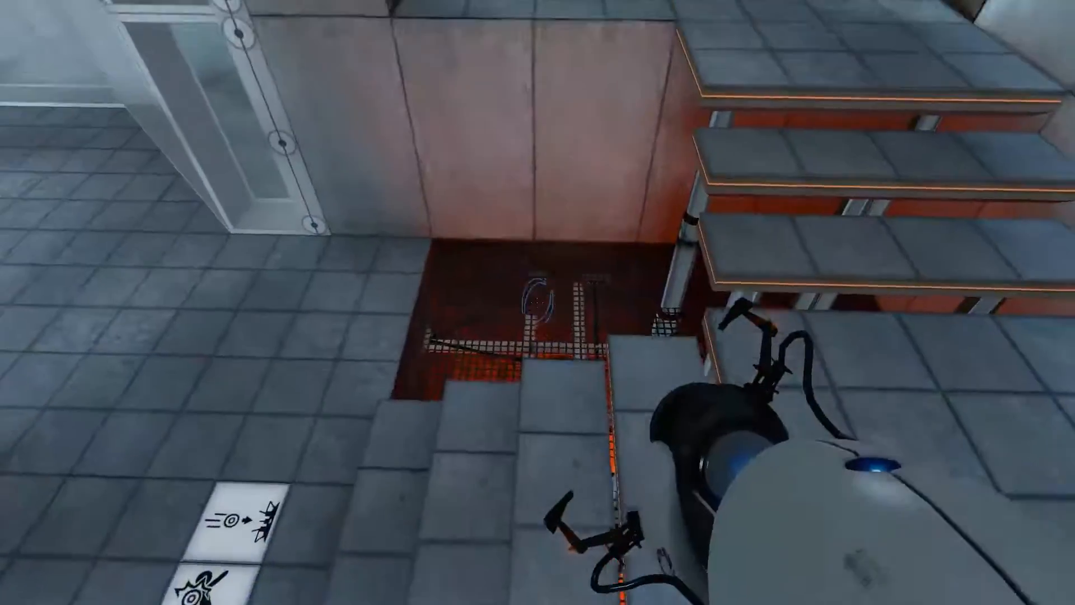
pyautogui.moveTo(538, 302)
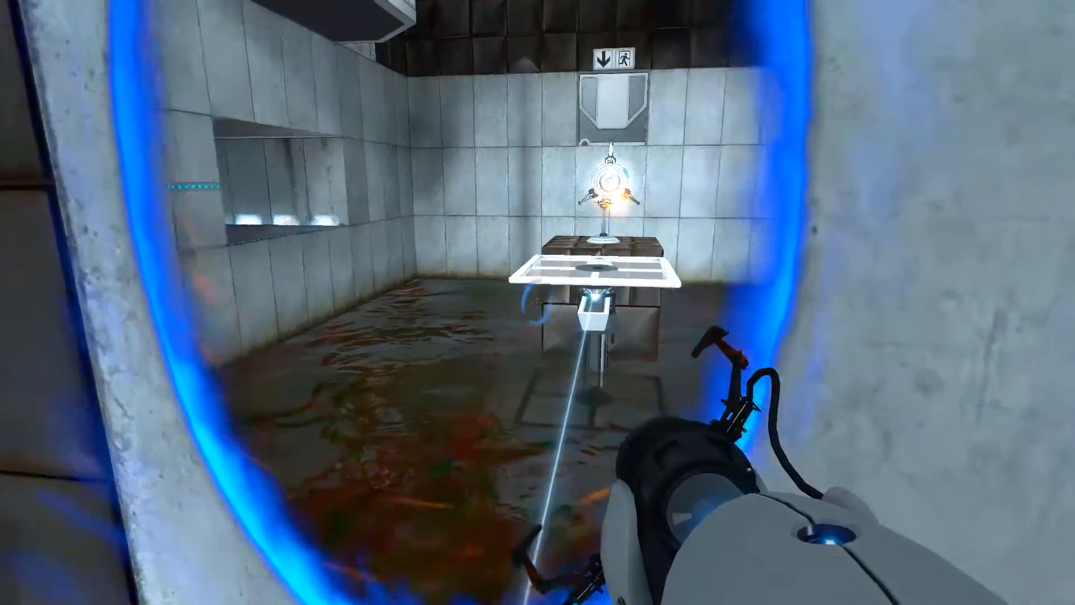
pyautogui.moveTo(537, 302)
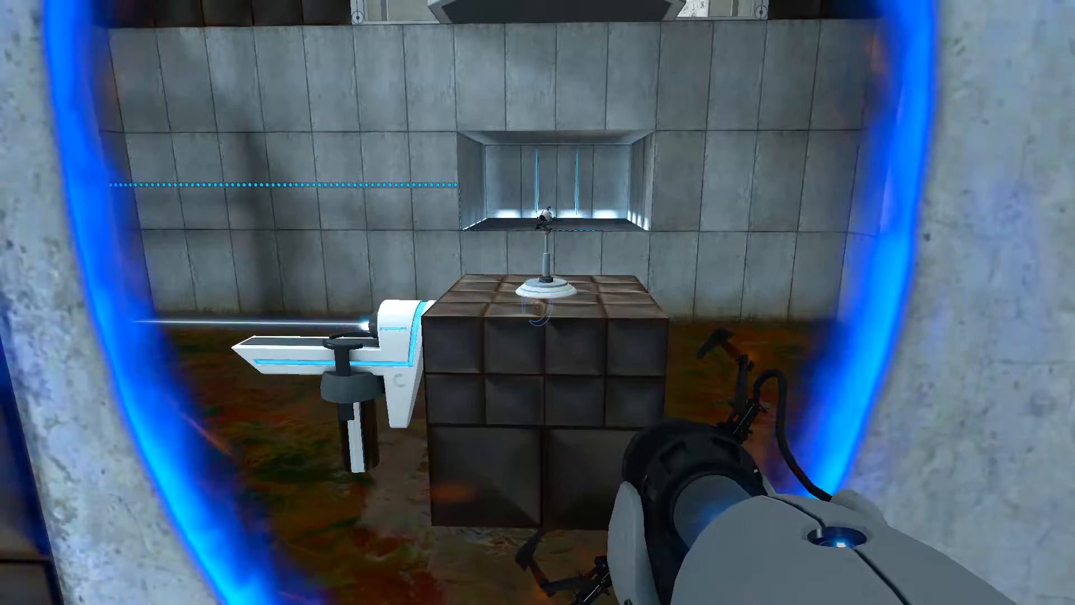
# Move forward to line up a blue portal on the energy ball's path
pyautogui.press('w')
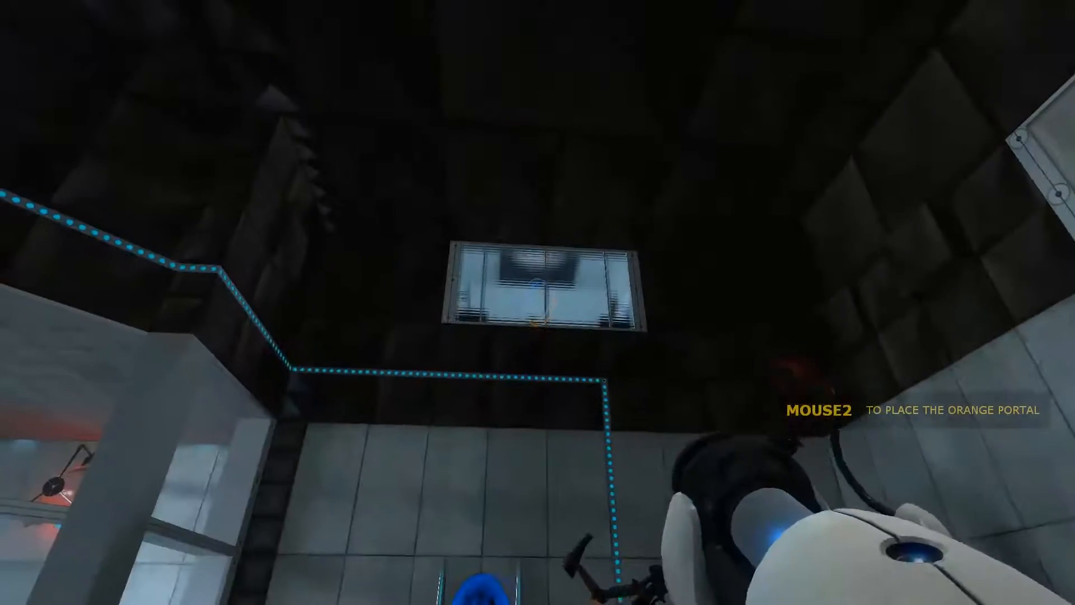
pyautogui.moveTo(537, 303)
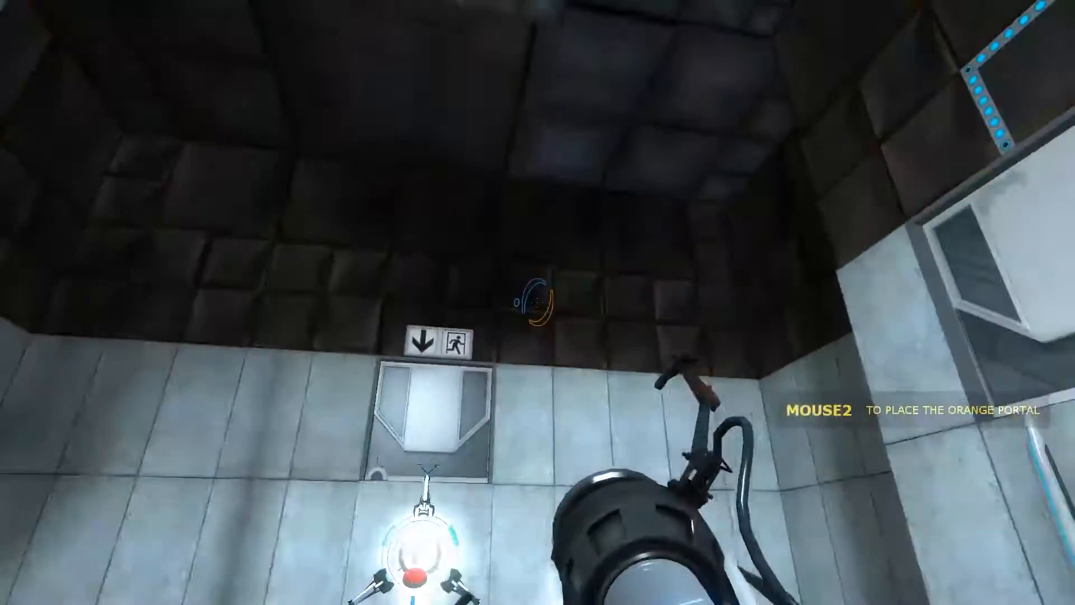
pyautogui.moveTo(538, 303)
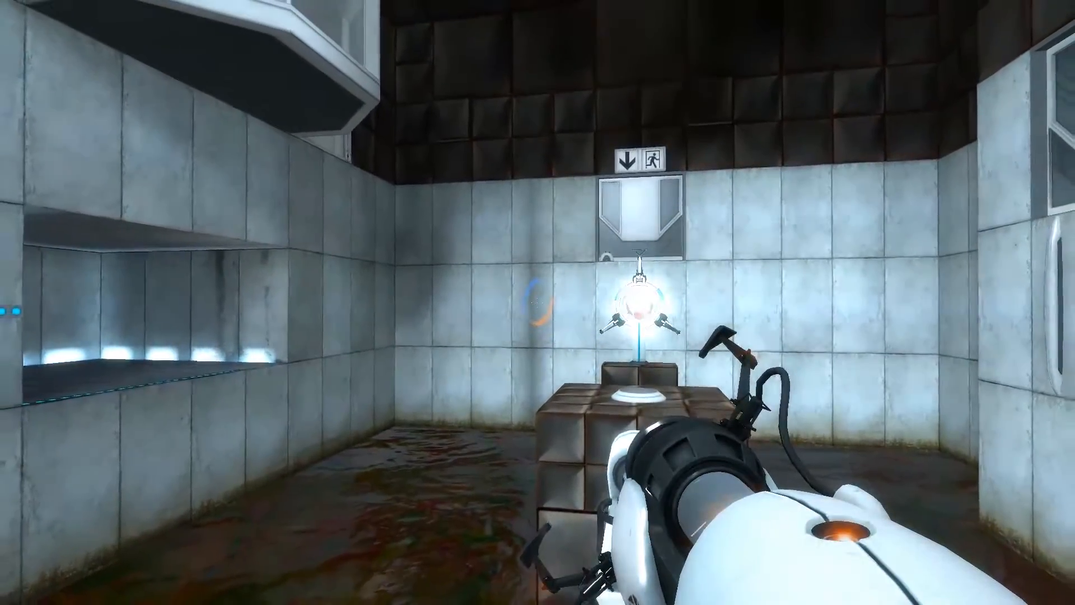
pyautogui.moveTo(537, 302)
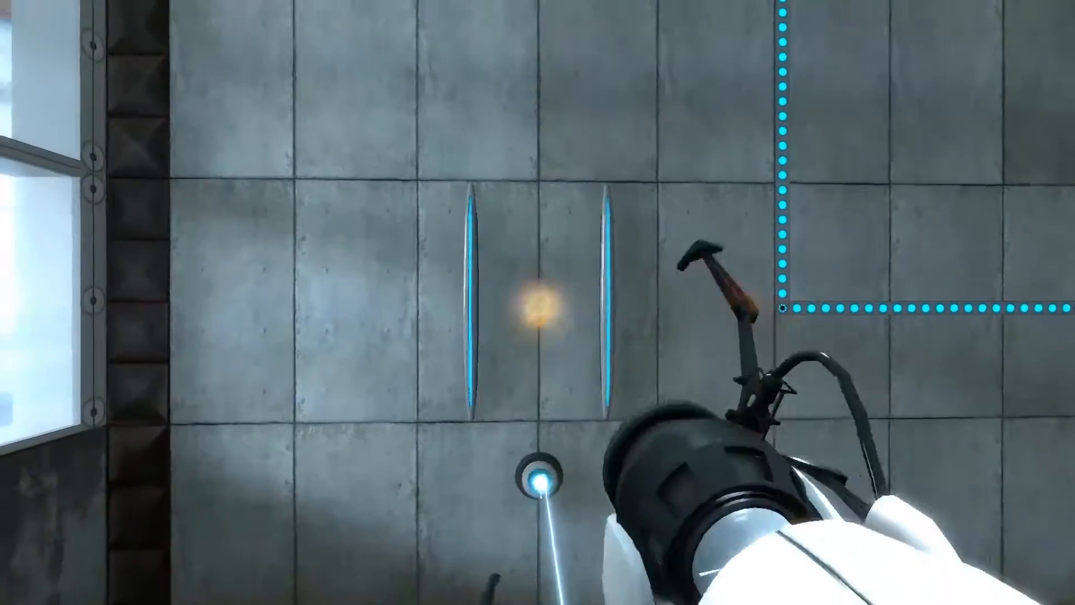
# Reposition the portals so the ball reaches its receptacle, then exit toward the elevator
pyautogui.click(538, 302)
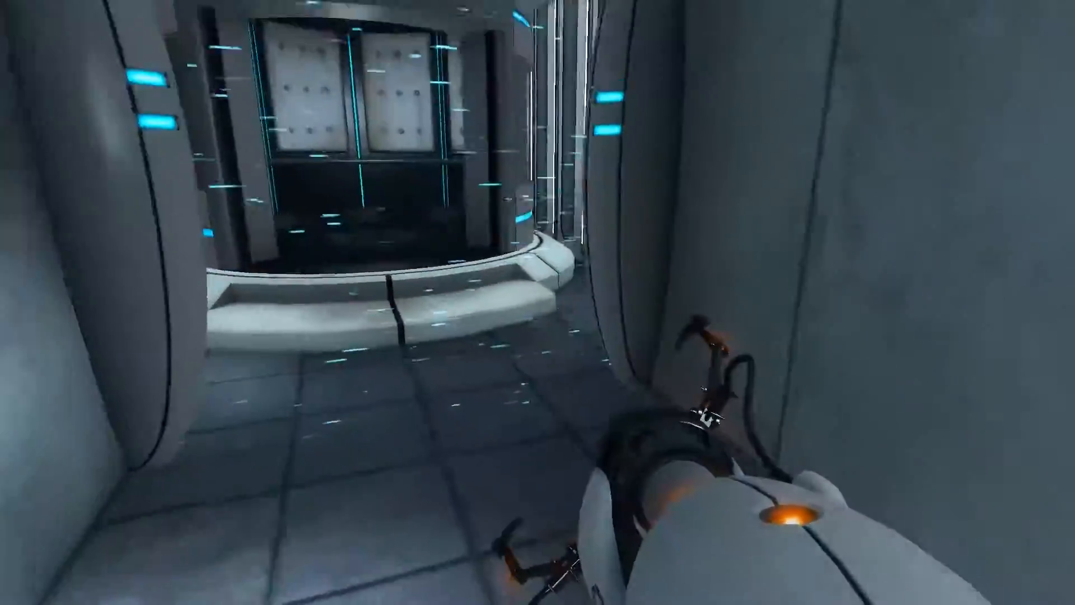
pyautogui.moveTo(538, 302)
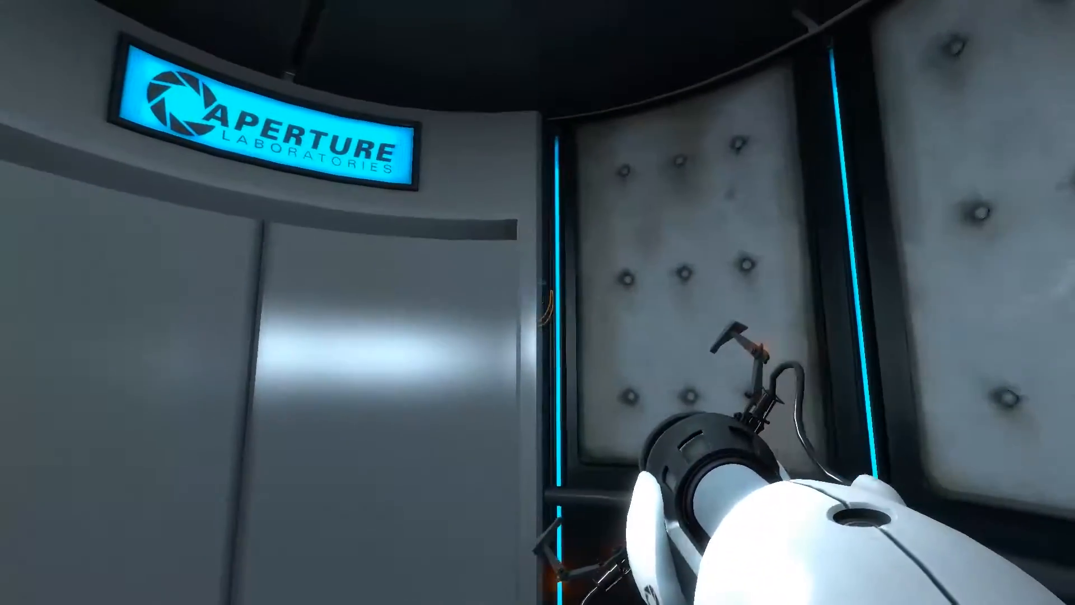
pyautogui.moveTo(537, 302)
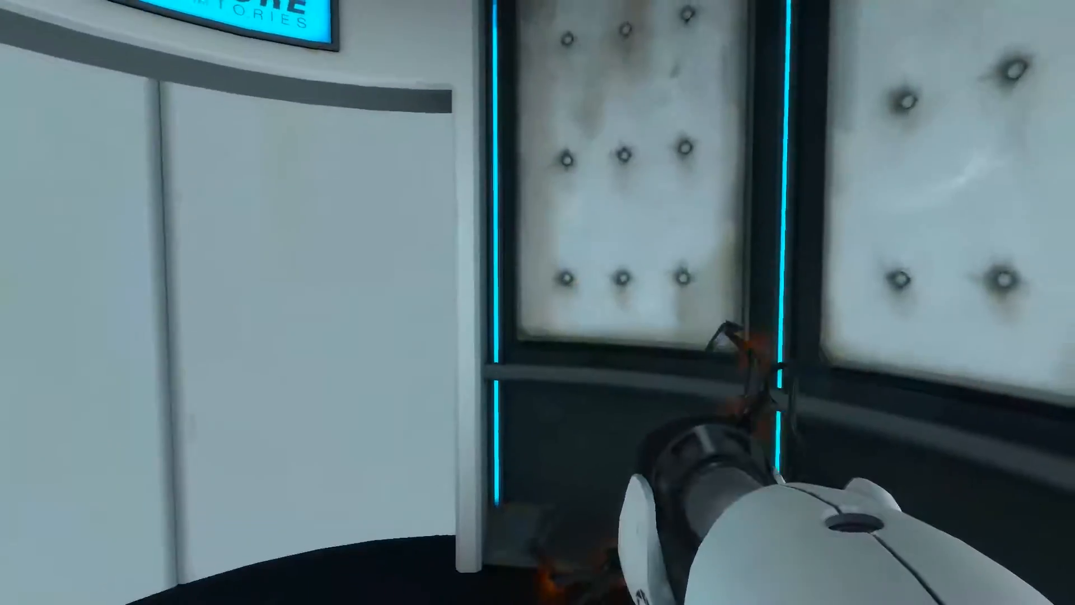
pyautogui.moveTo(538, 302)
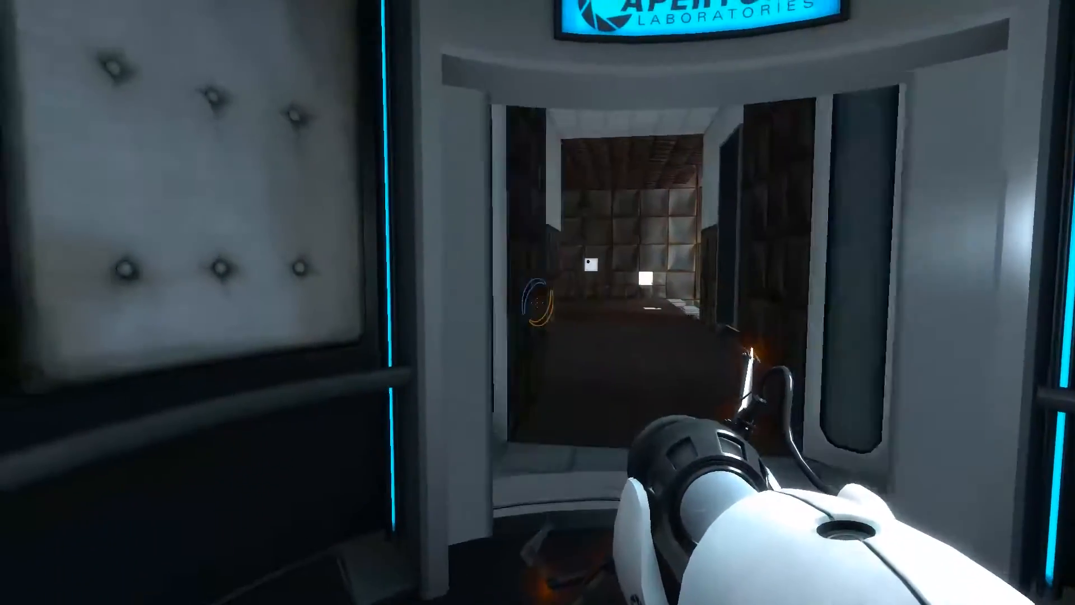
# Walk out of the lift to the edge overlooking the suspended tiled platform
pyautogui.press('w')
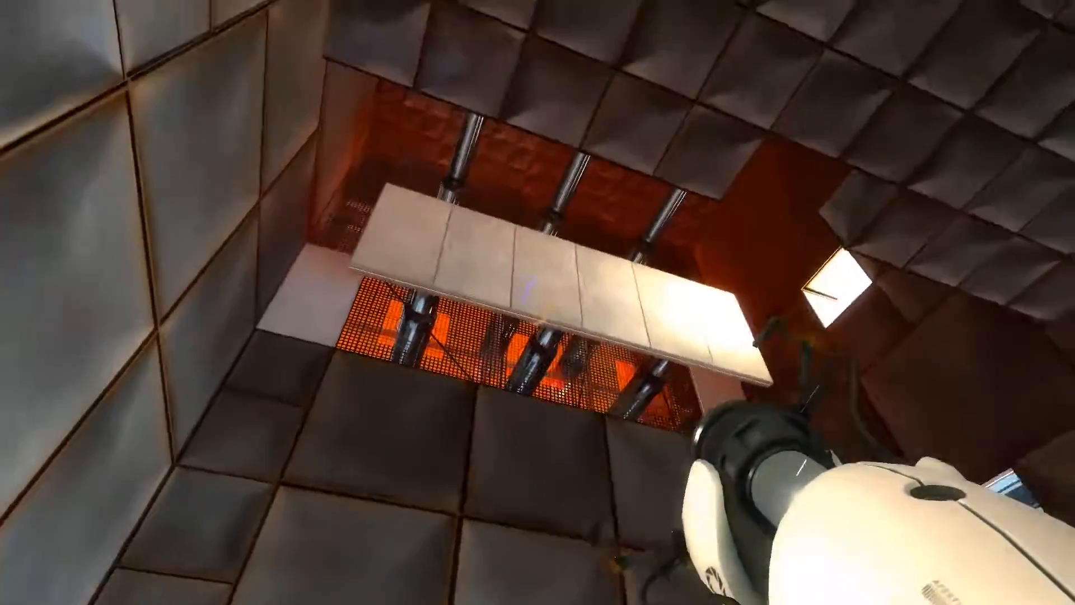
pyautogui.moveTo(538, 303)
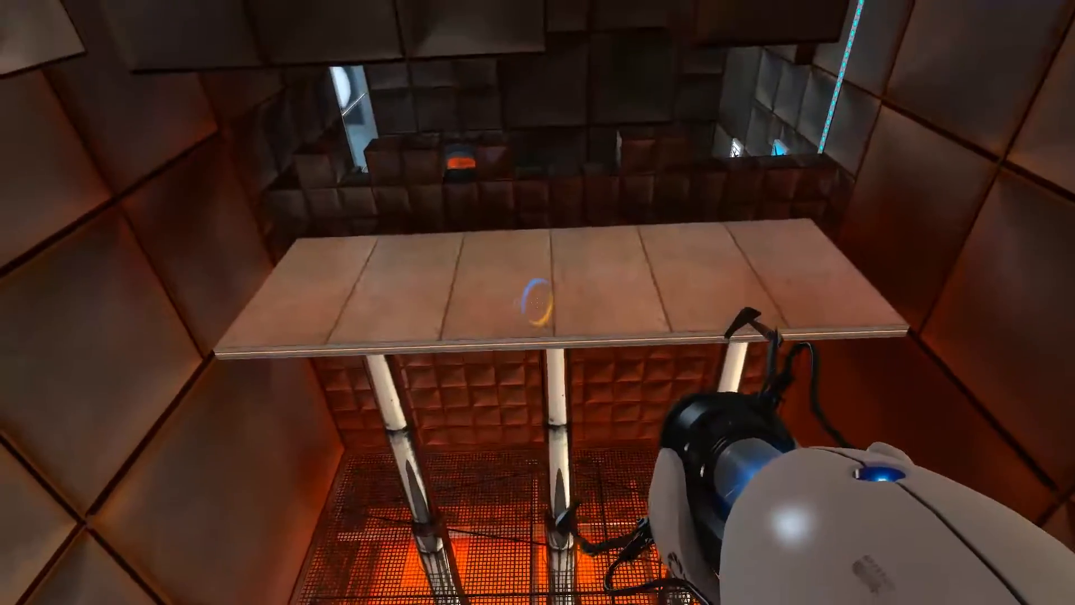
pyautogui.moveTo(538, 302)
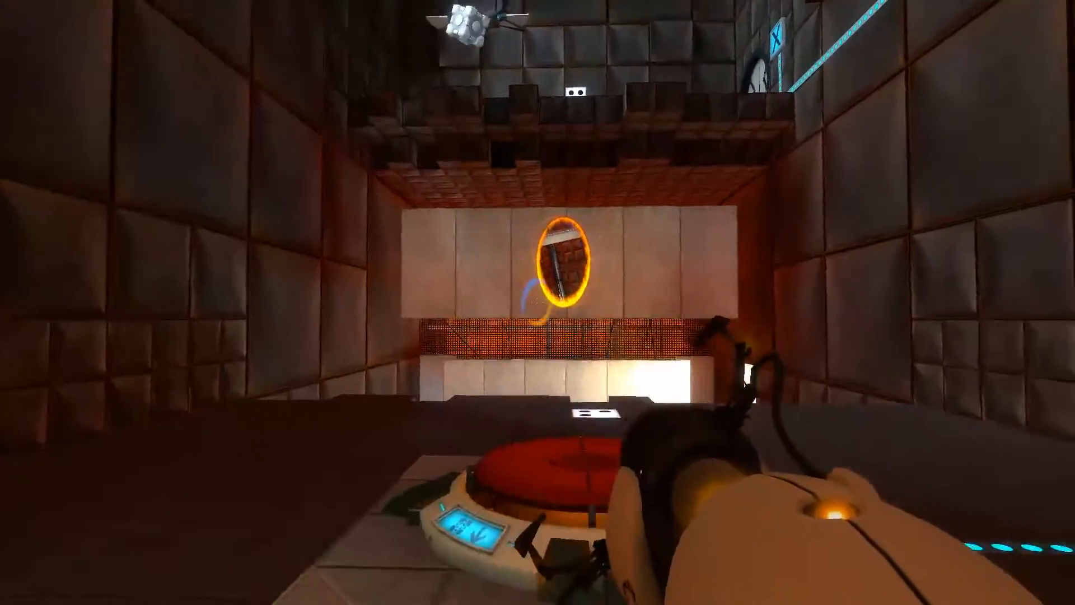
pyautogui.moveTo(538, 302)
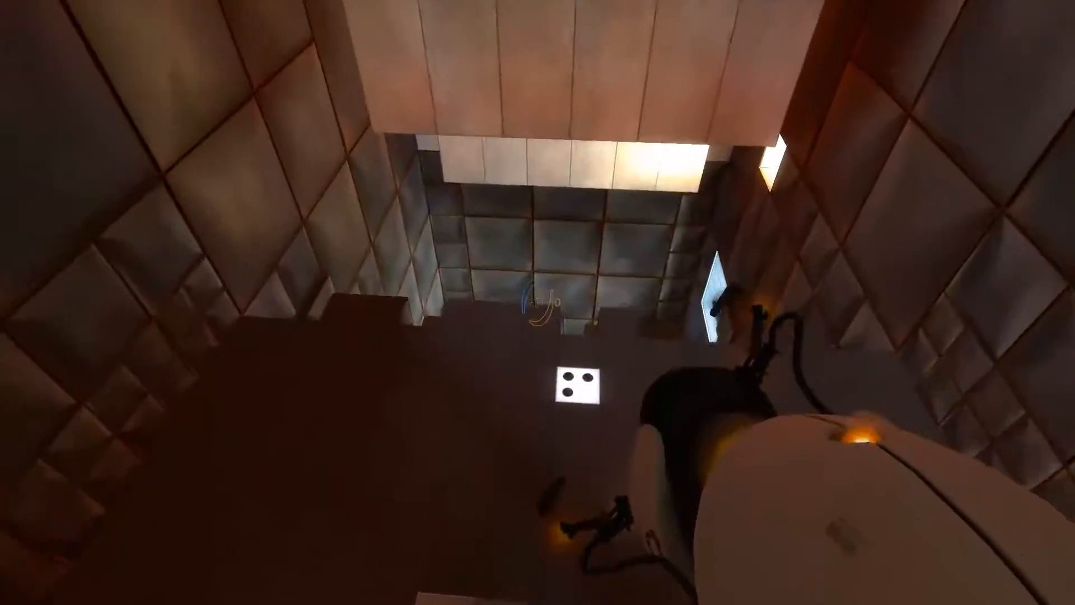
pyautogui.moveTo(538, 303)
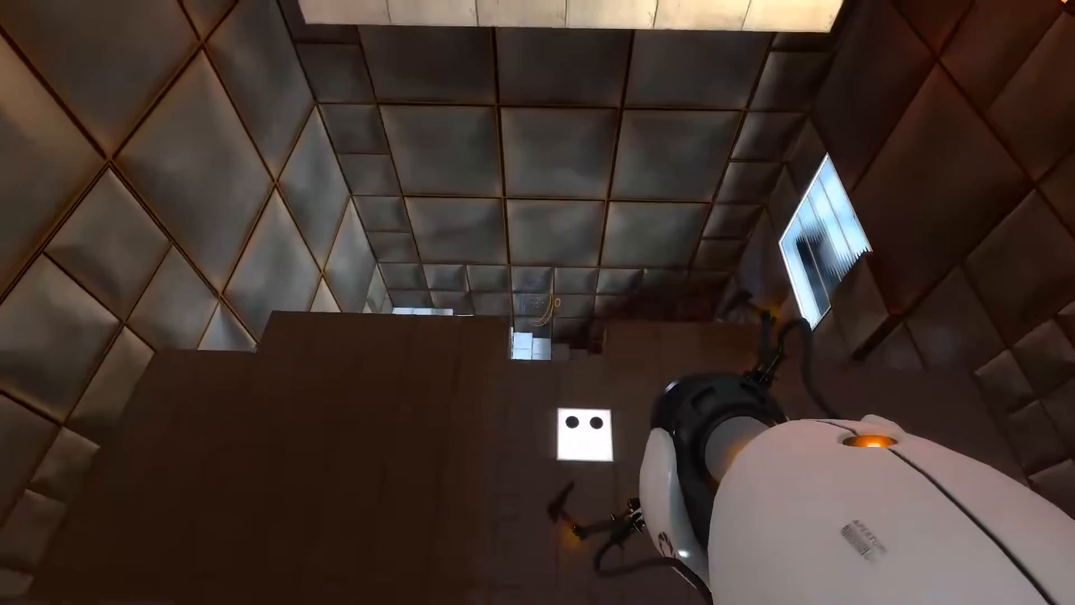
pyautogui.moveTo(537, 302)
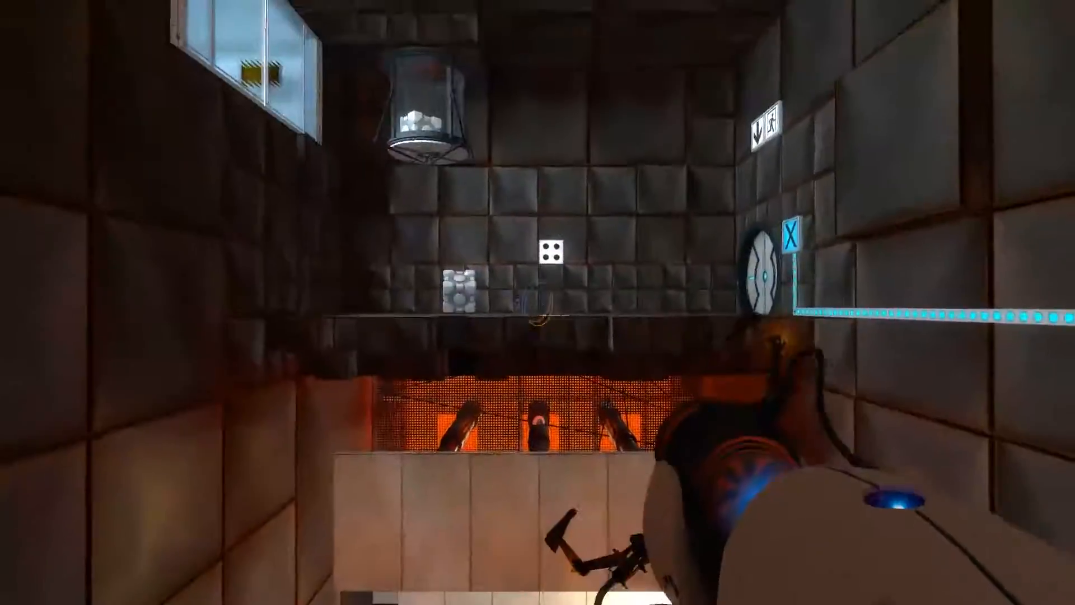
pyautogui.moveTo(538, 302)
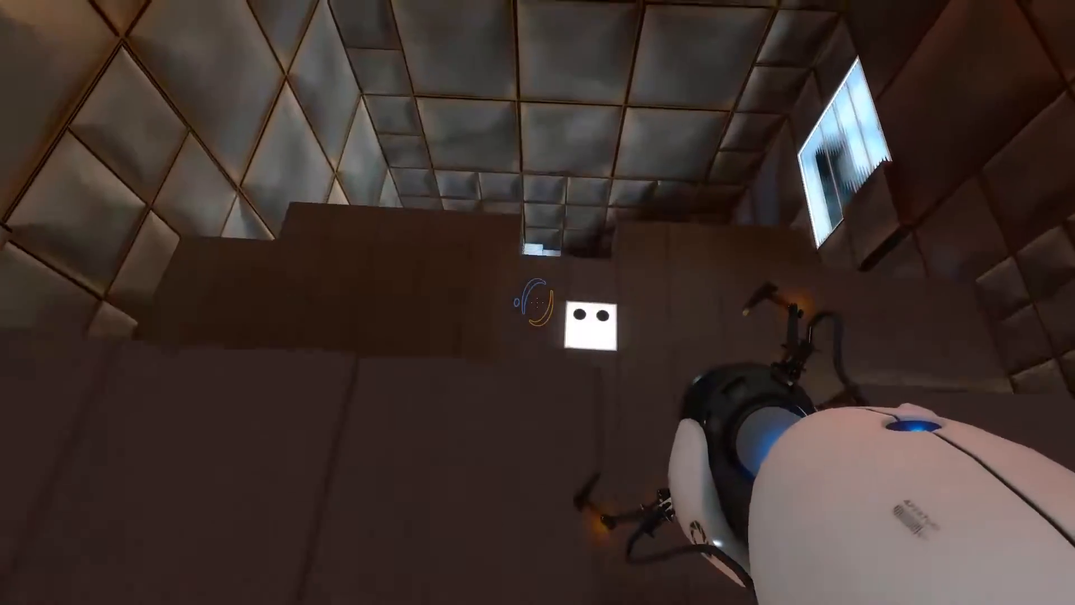
pyautogui.moveTo(538, 302)
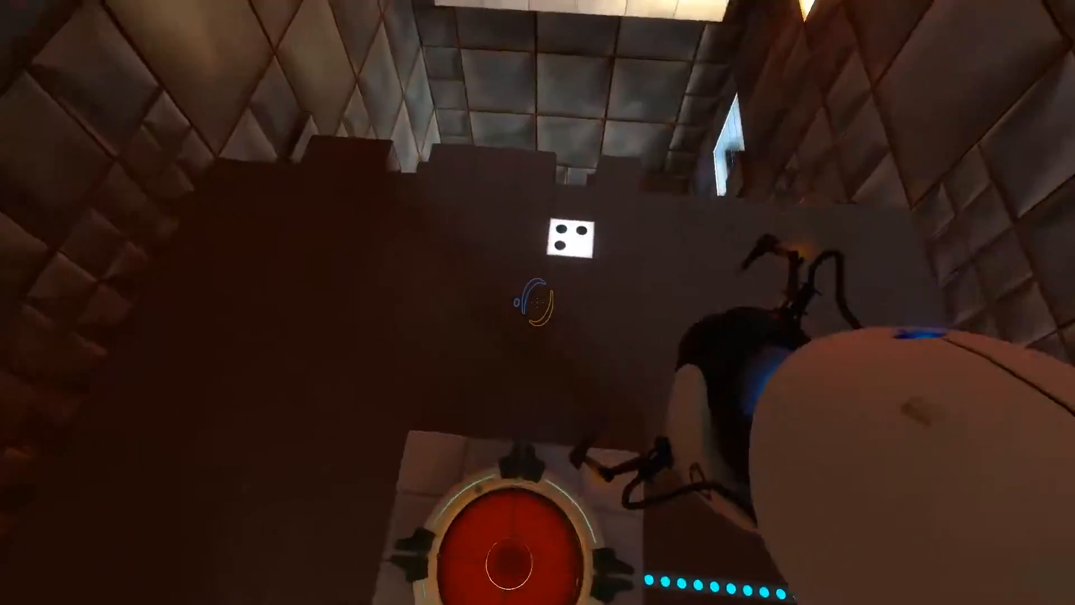
pyautogui.moveTo(537, 303)
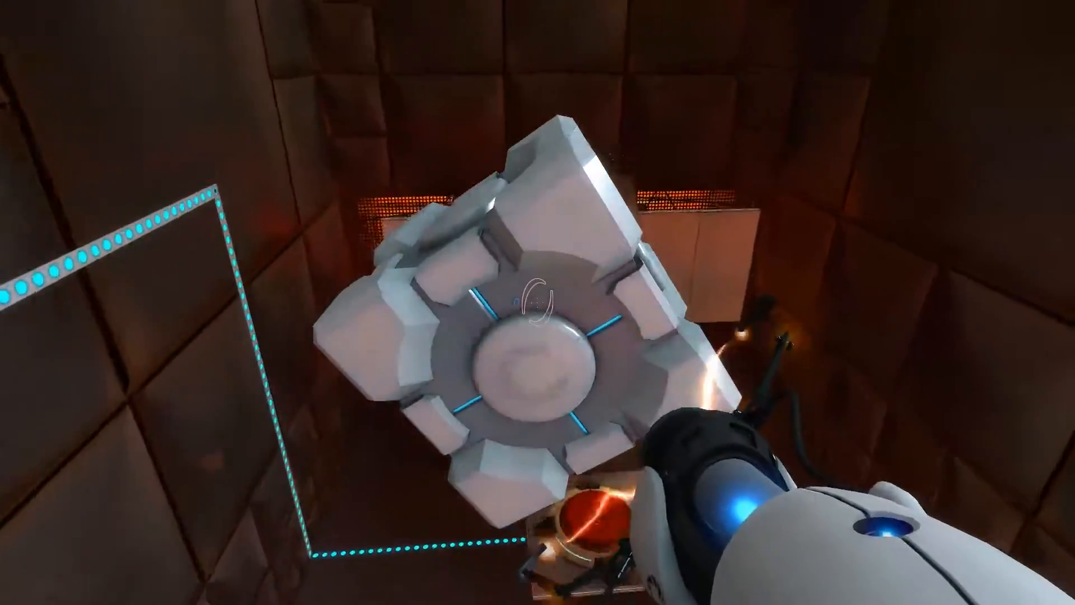
pyautogui.moveTo(537, 302)
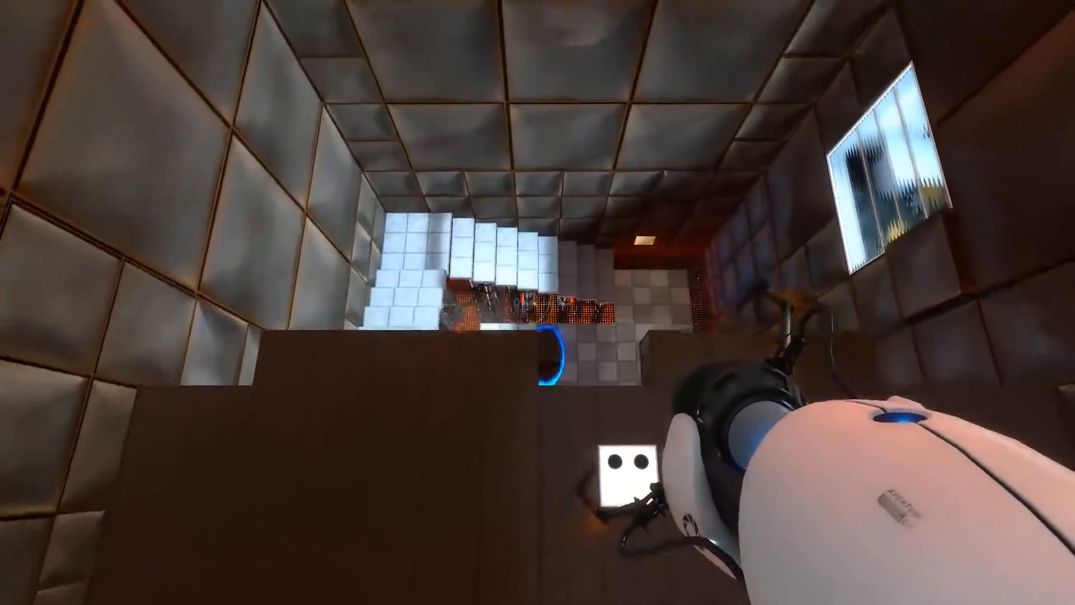
pyautogui.moveTo(537, 302)
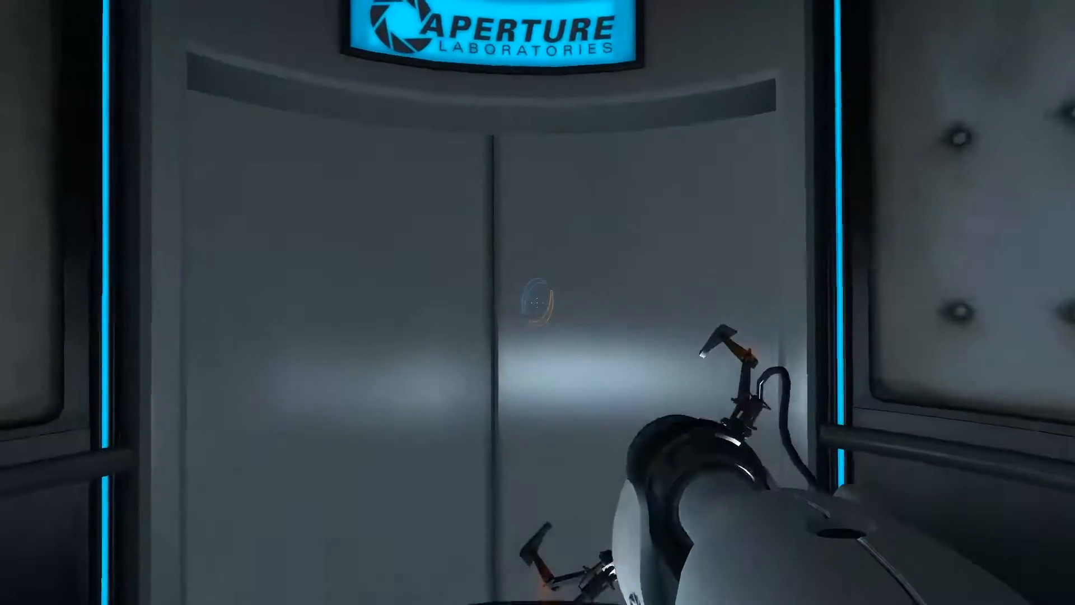
pyautogui.moveTo(538, 302)
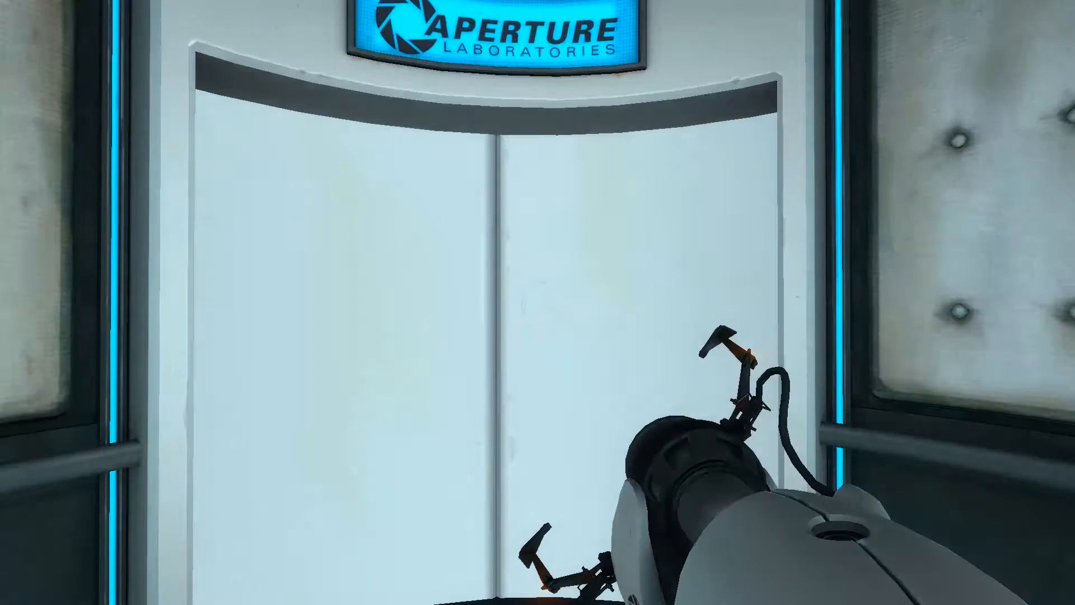
pyautogui.moveTo(538, 303)
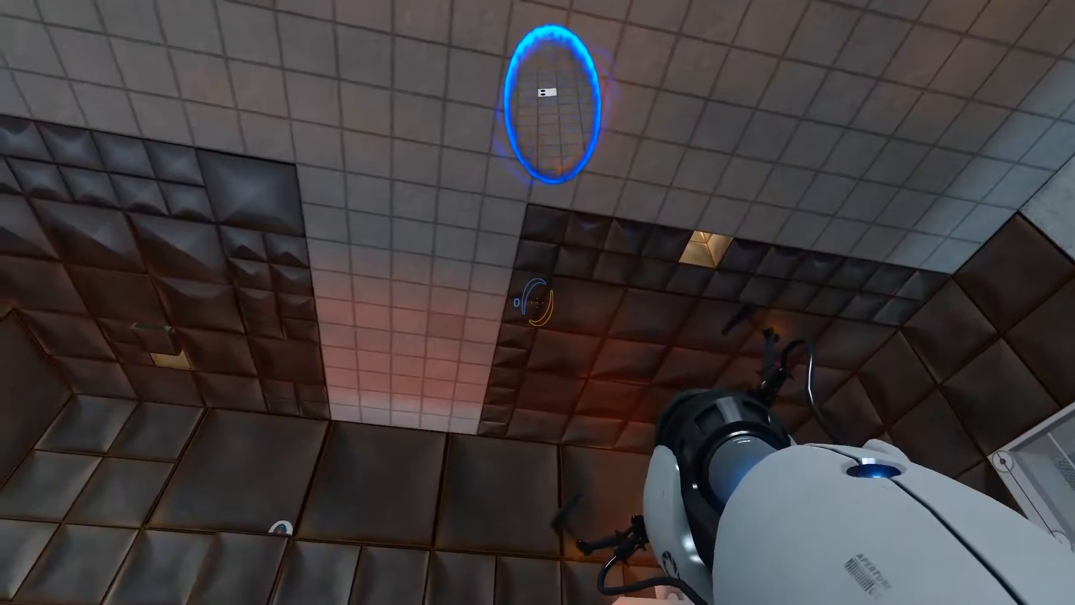
pyautogui.moveTo(537, 303)
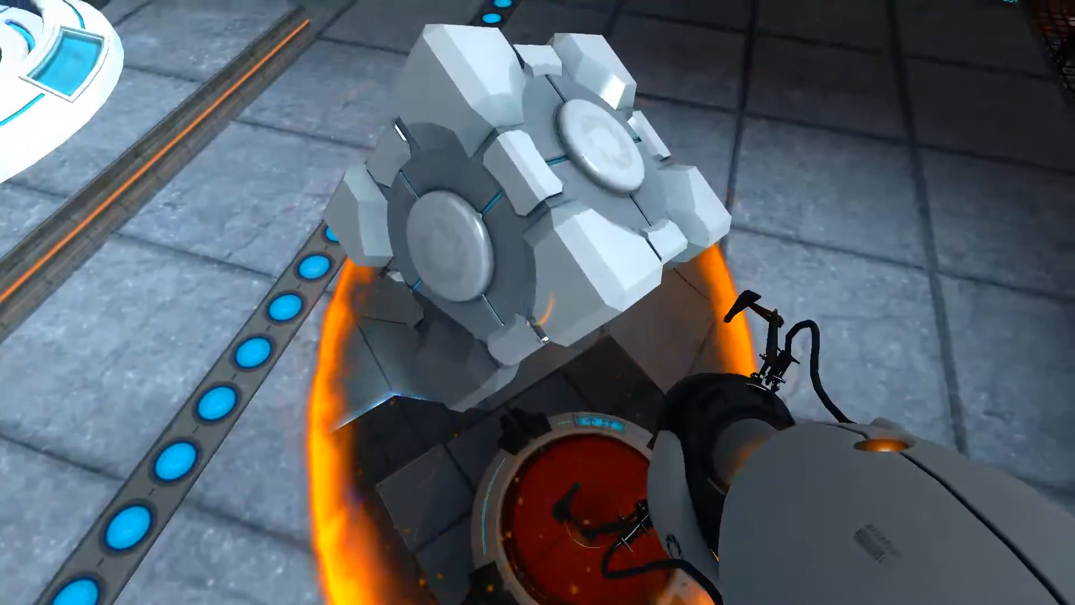
pyautogui.moveTo(538, 302)
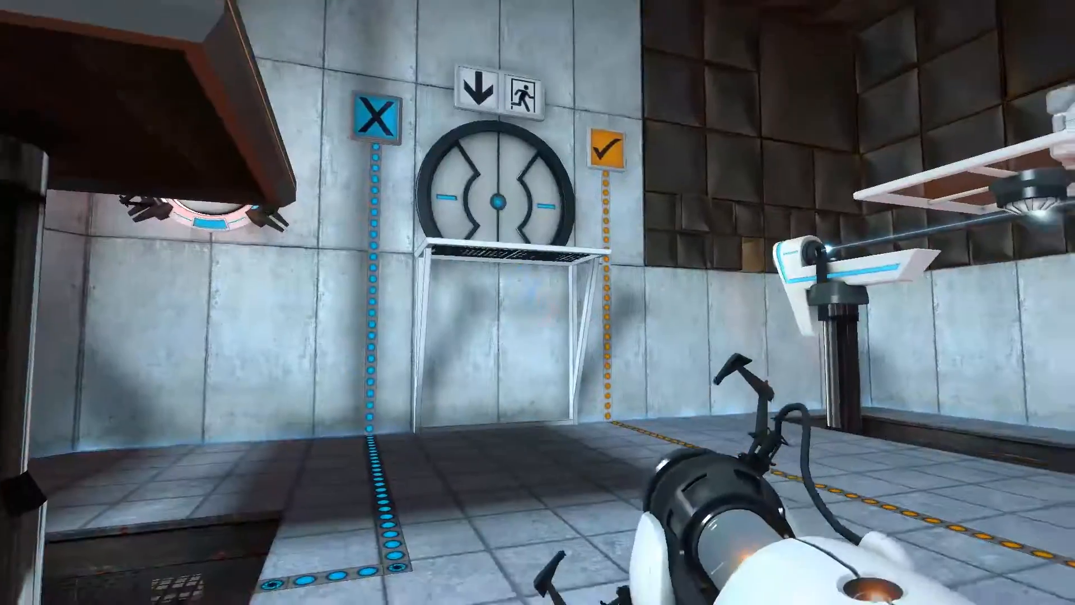
pyautogui.moveTo(538, 412)
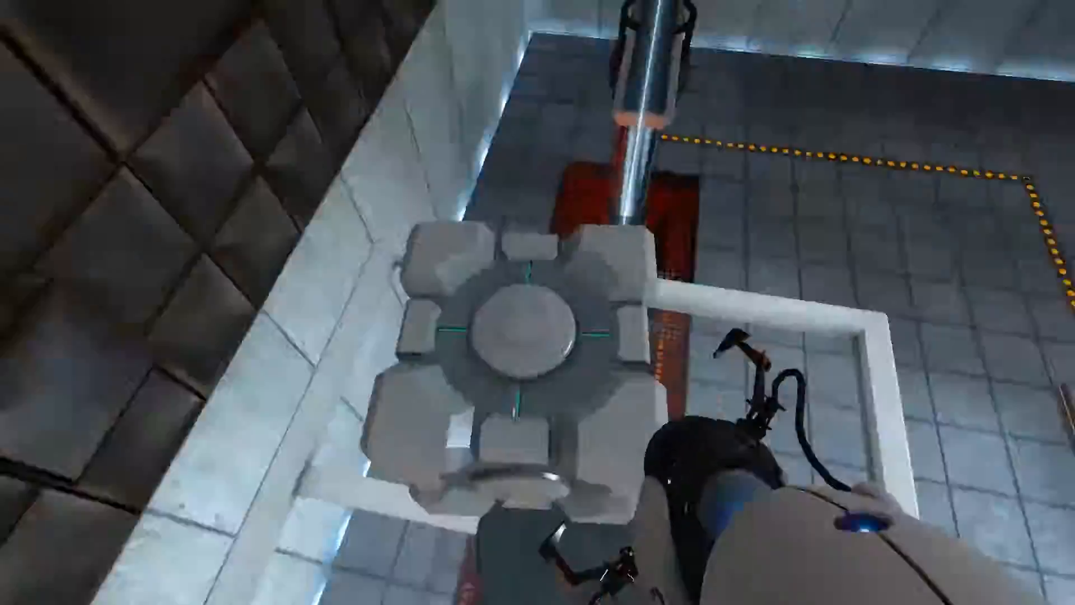
pyautogui.moveTo(537, 302)
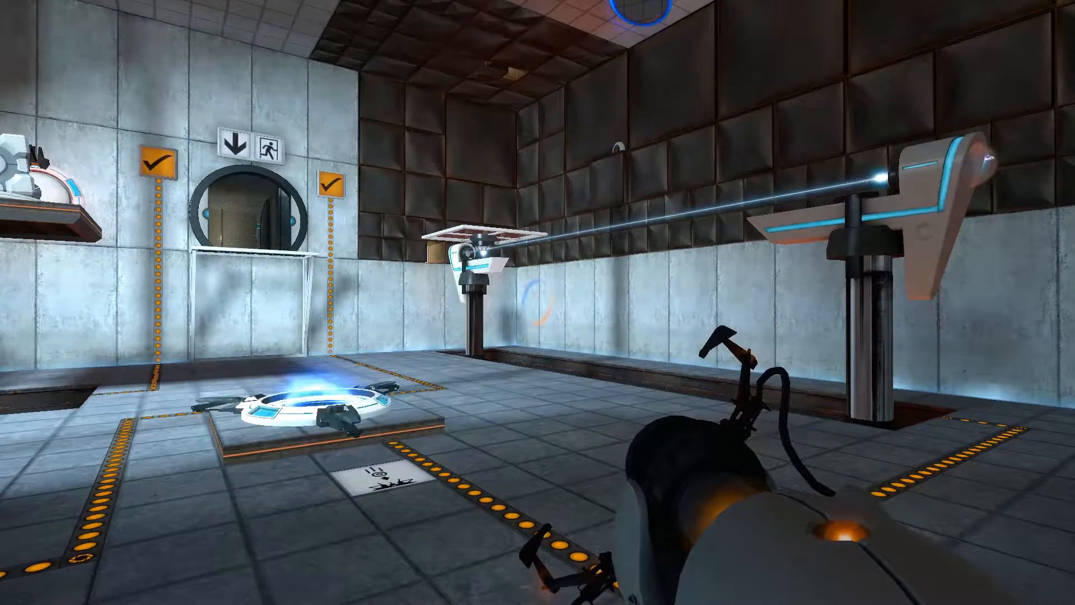
pyautogui.moveTo(538, 303)
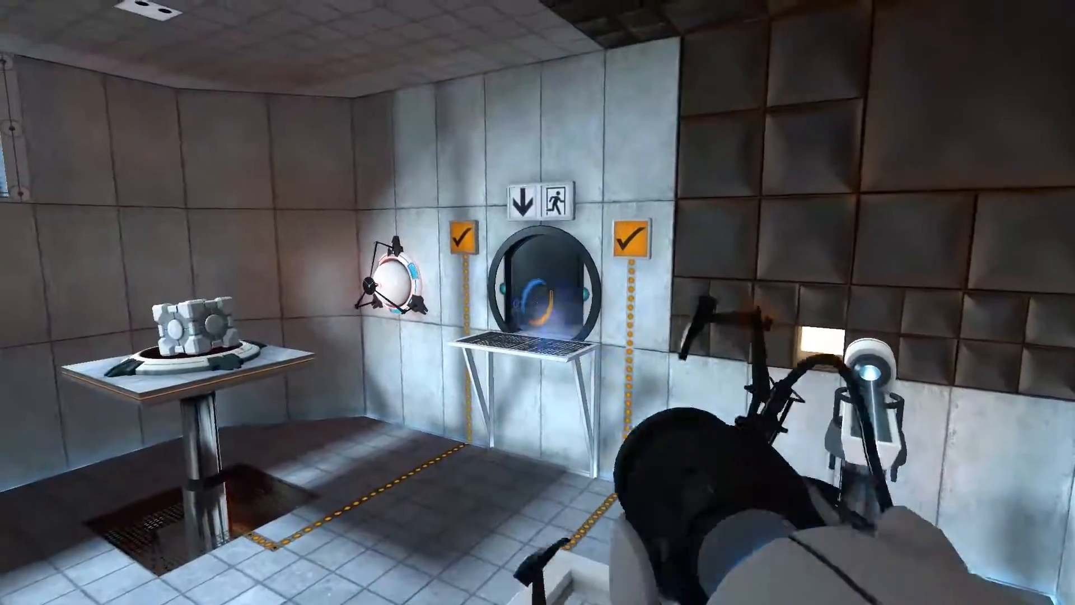
pyautogui.moveTo(538, 303)
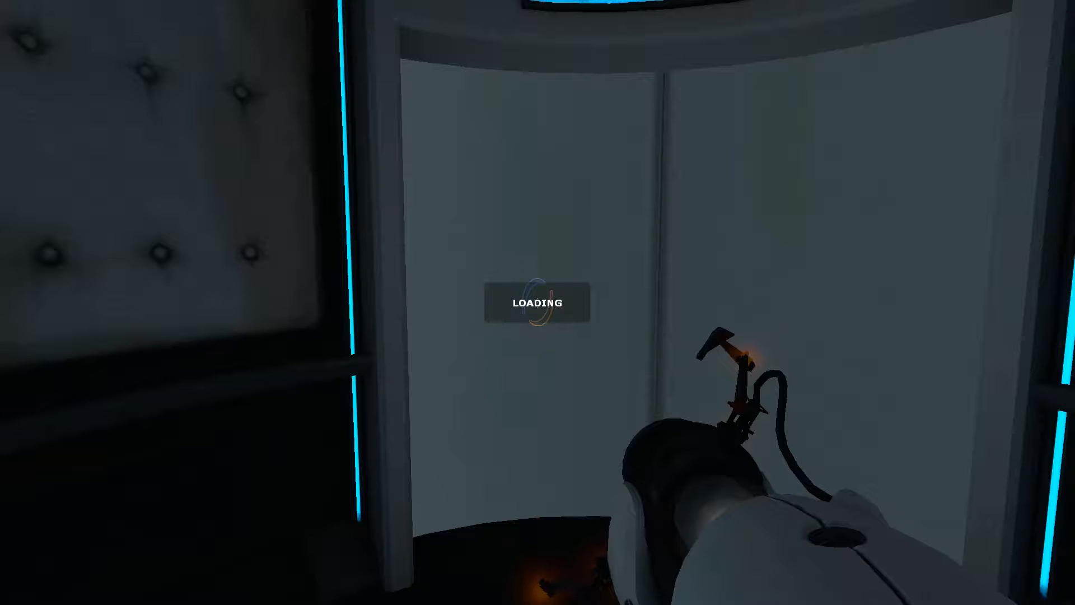
pyautogui.moveTo(537, 302)
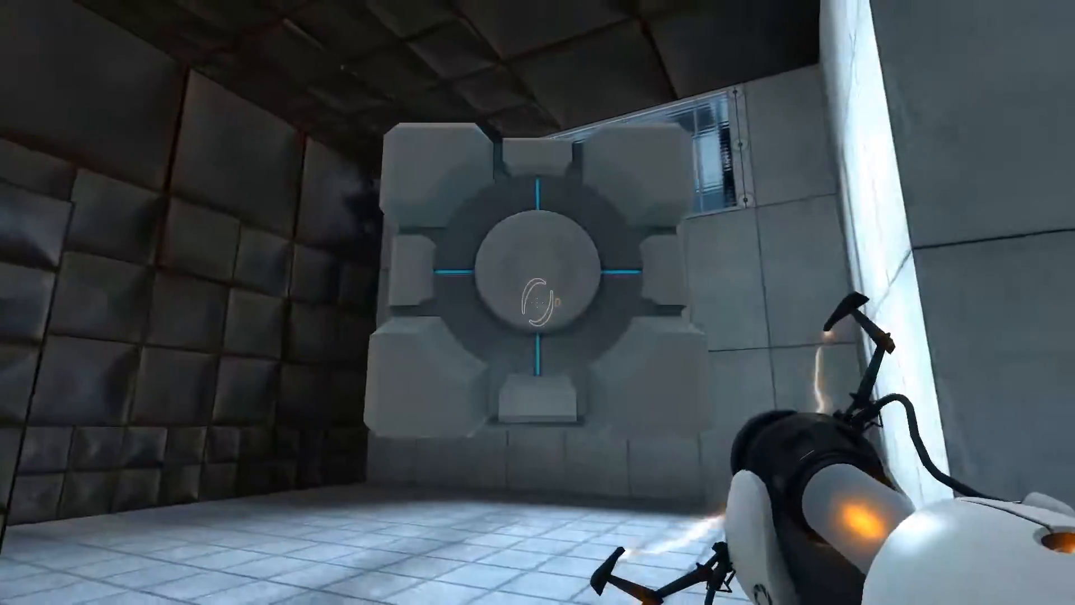
pyautogui.moveTo(538, 302)
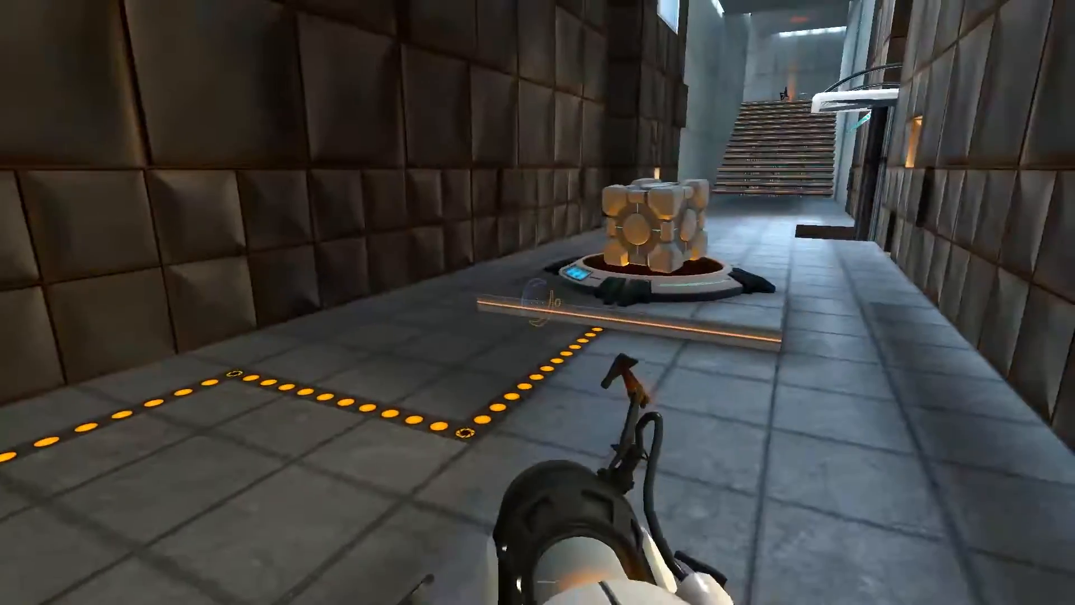
pyautogui.moveTo(537, 303)
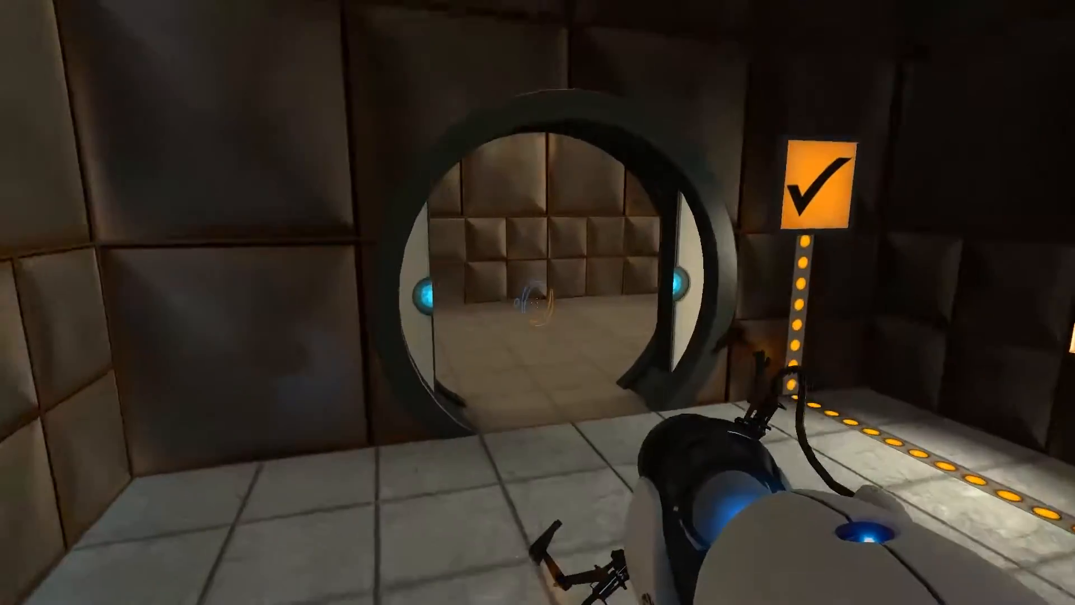
# Walk out of the padded room through the open door
pyautogui.press('w')
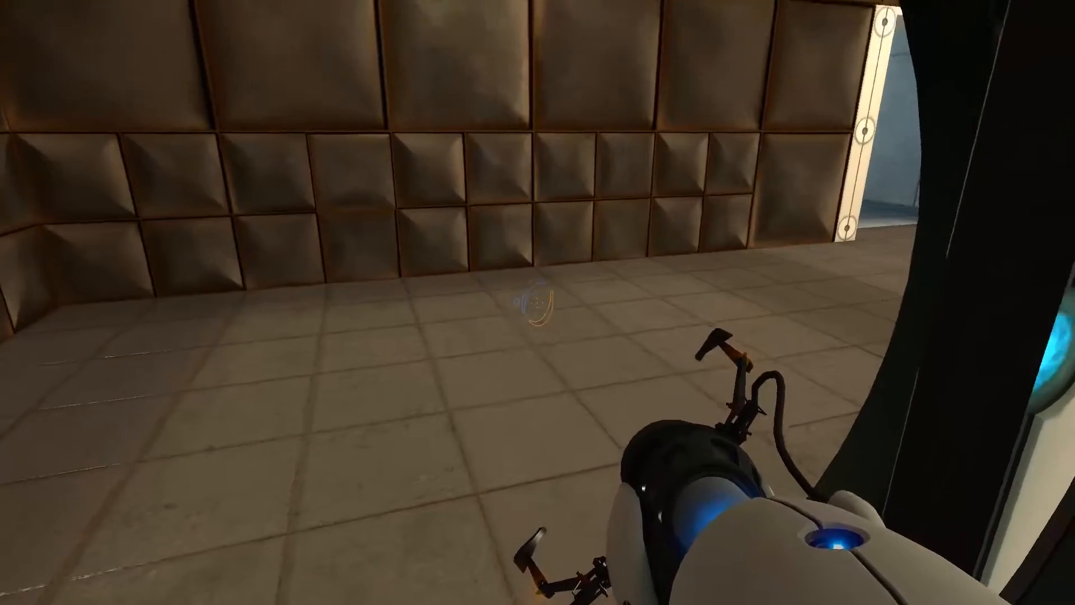
pyautogui.moveTo(537, 302)
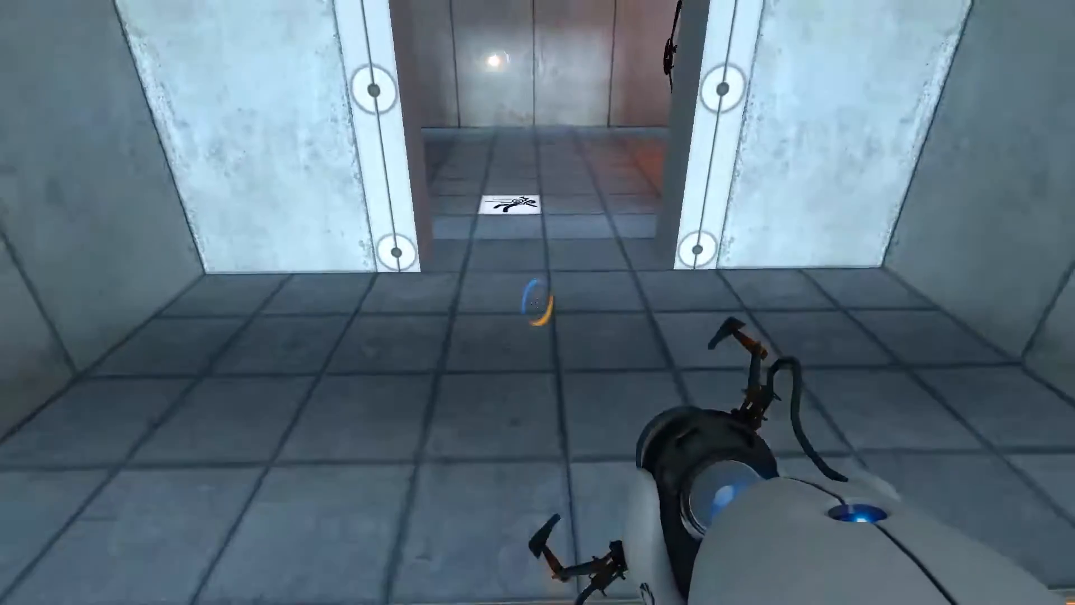
# Walk down the corridor past the door to the floor sign
pyautogui.click(549, 287)
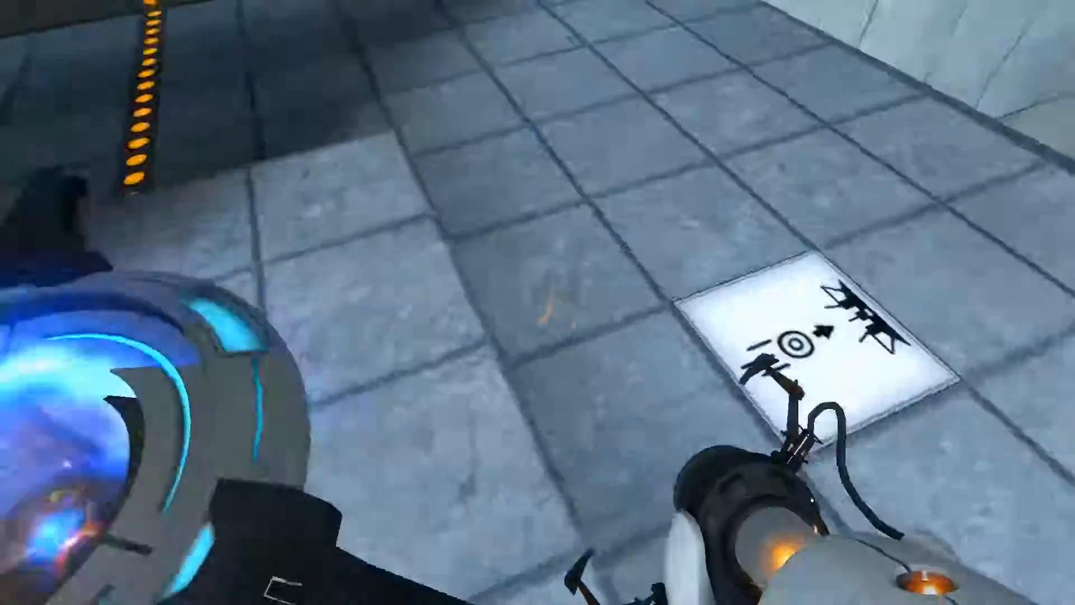
pyautogui.moveTo(537, 303)
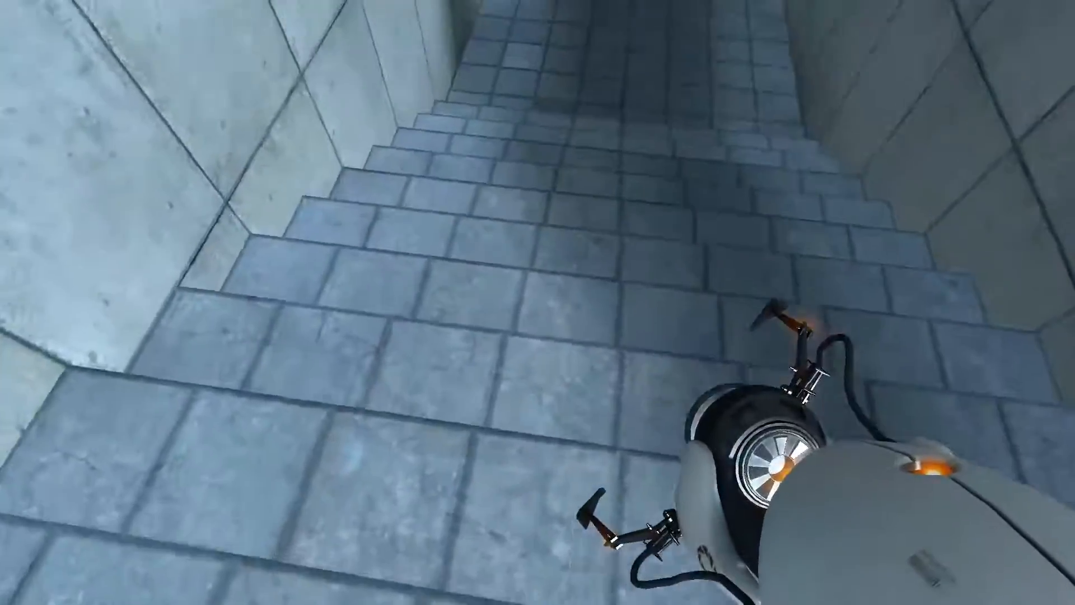
pyautogui.moveTo(538, 302)
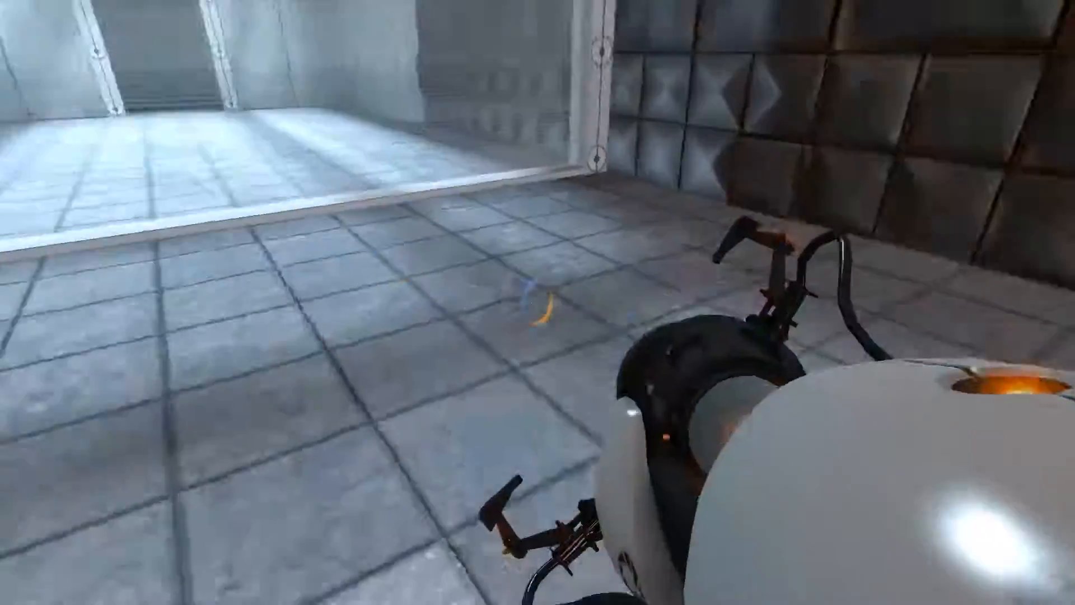
pyautogui.moveTo(538, 302)
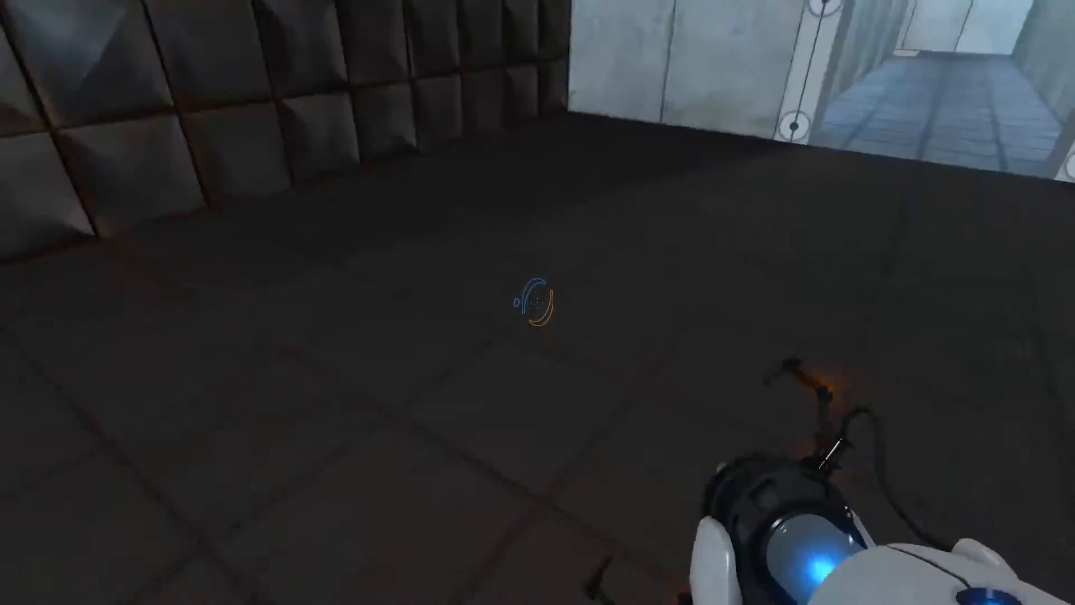
pyautogui.moveTo(538, 303)
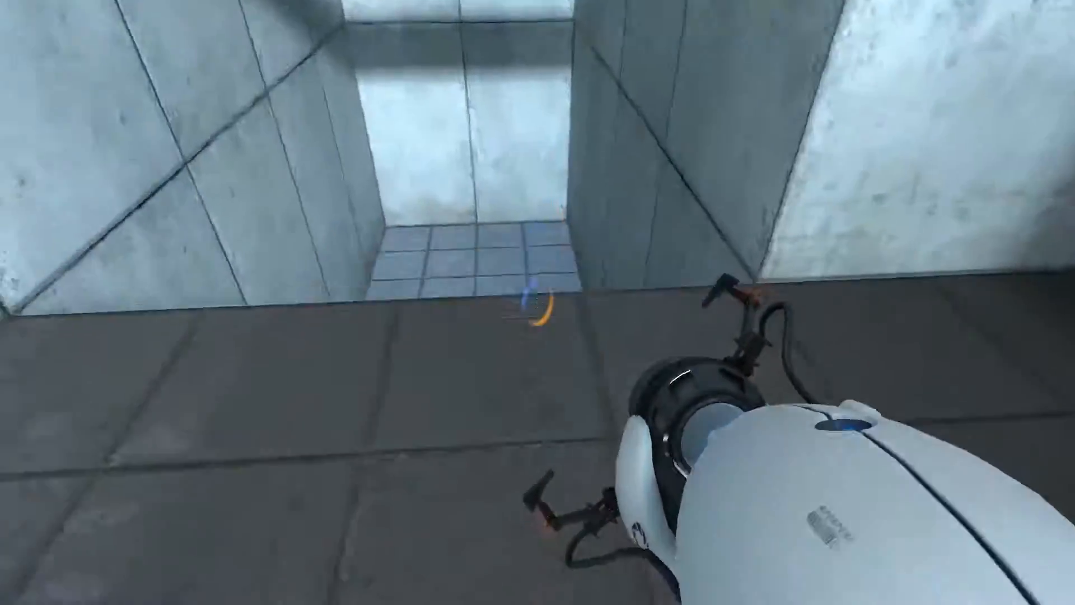
# Shoot a blue portal at the floor and emerge on the tiled ledge
pyautogui.click(538, 302)
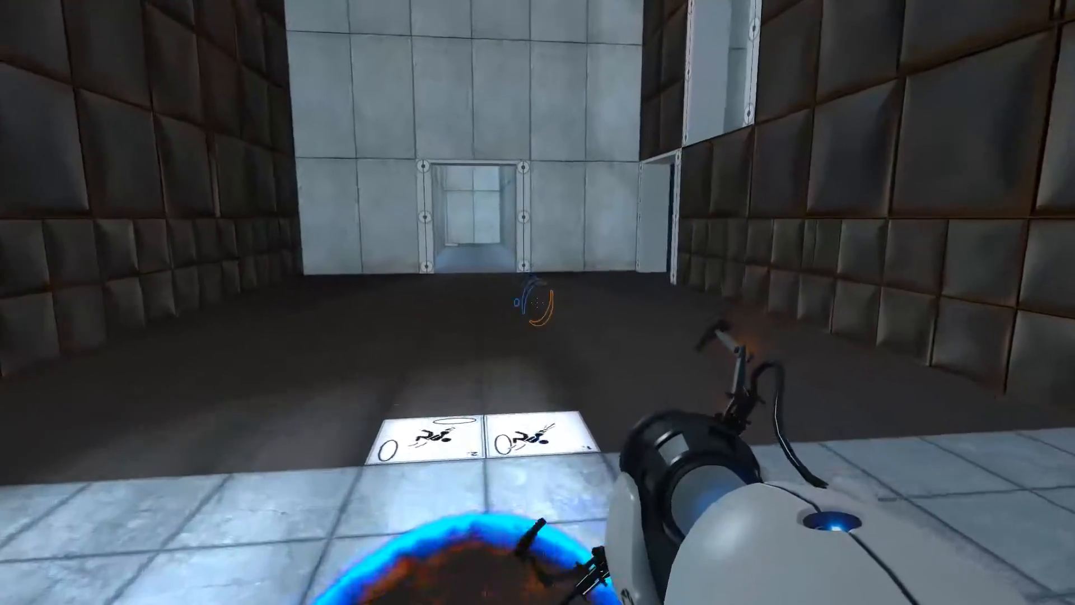
pyautogui.moveTo(537, 303)
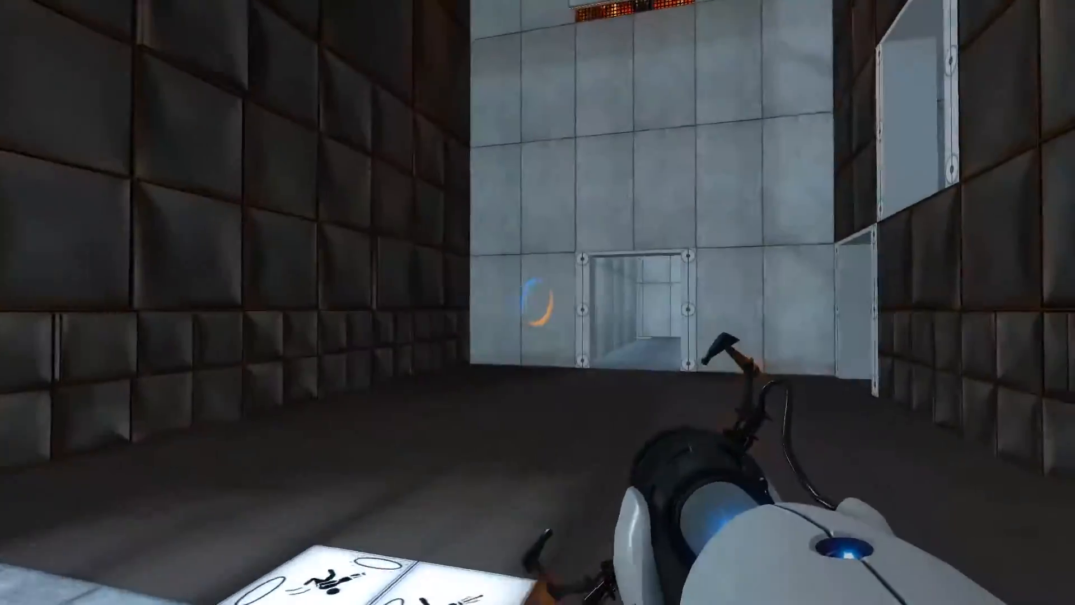
pyautogui.moveTo(538, 302)
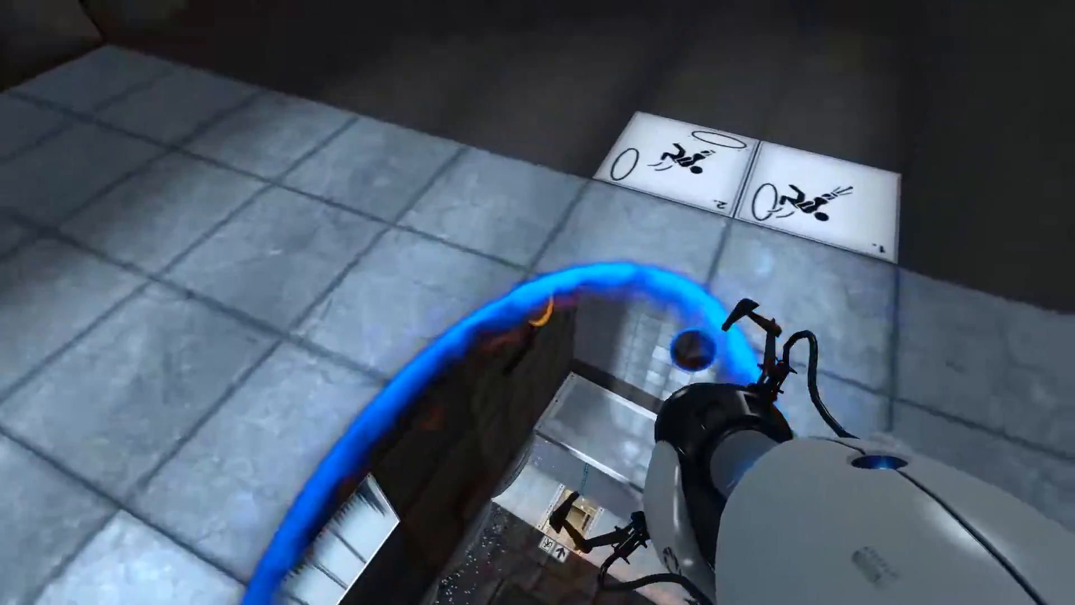
pyautogui.moveTo(537, 302)
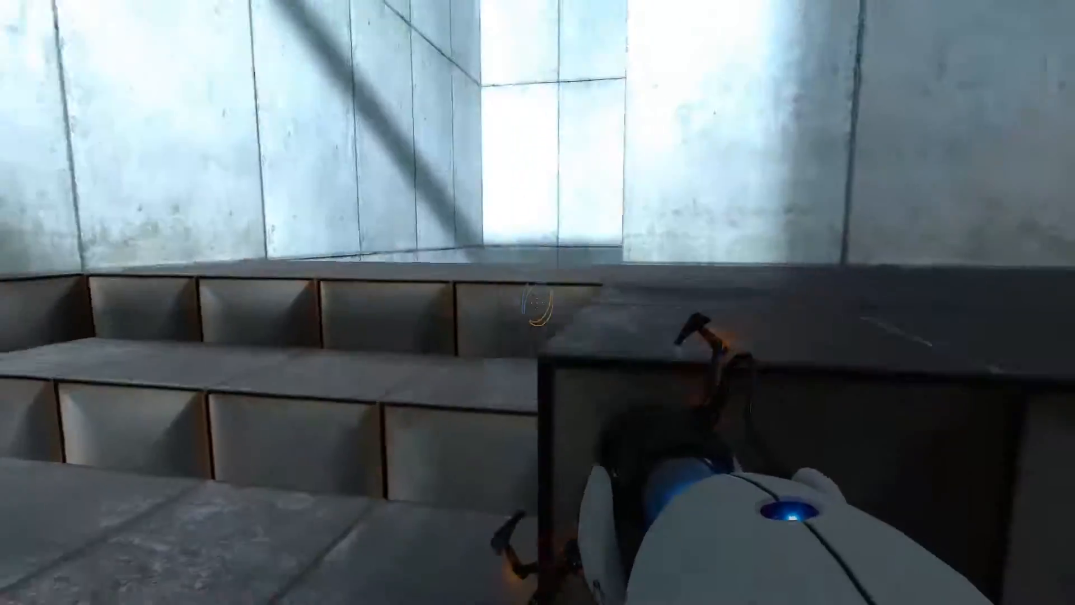
# Place a blue portal on the floor below and leap into the padded chamber
pyautogui.click(537, 302)
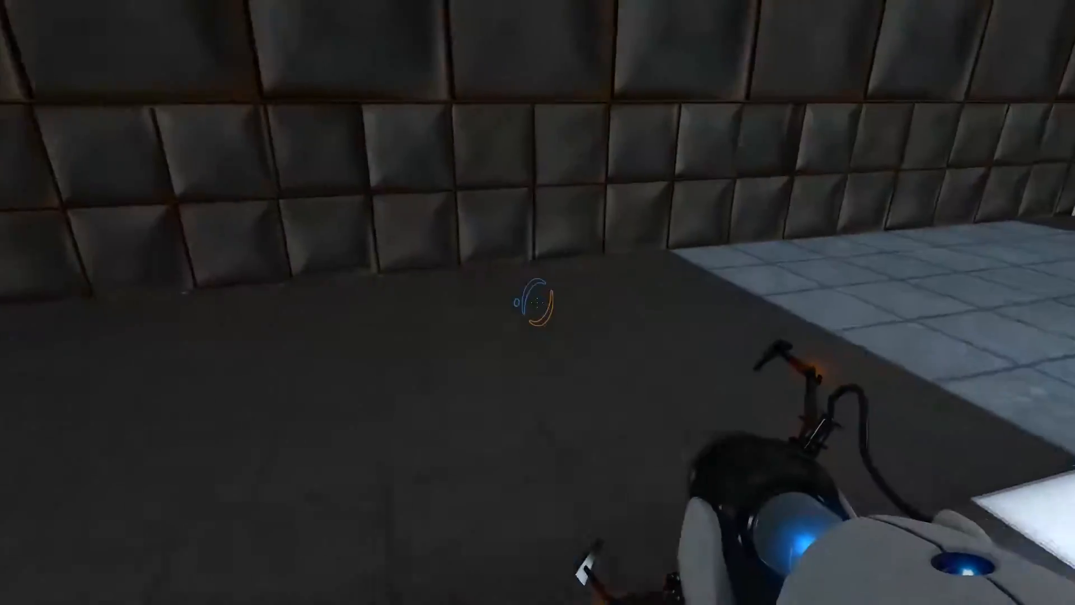
pyautogui.moveTo(538, 303)
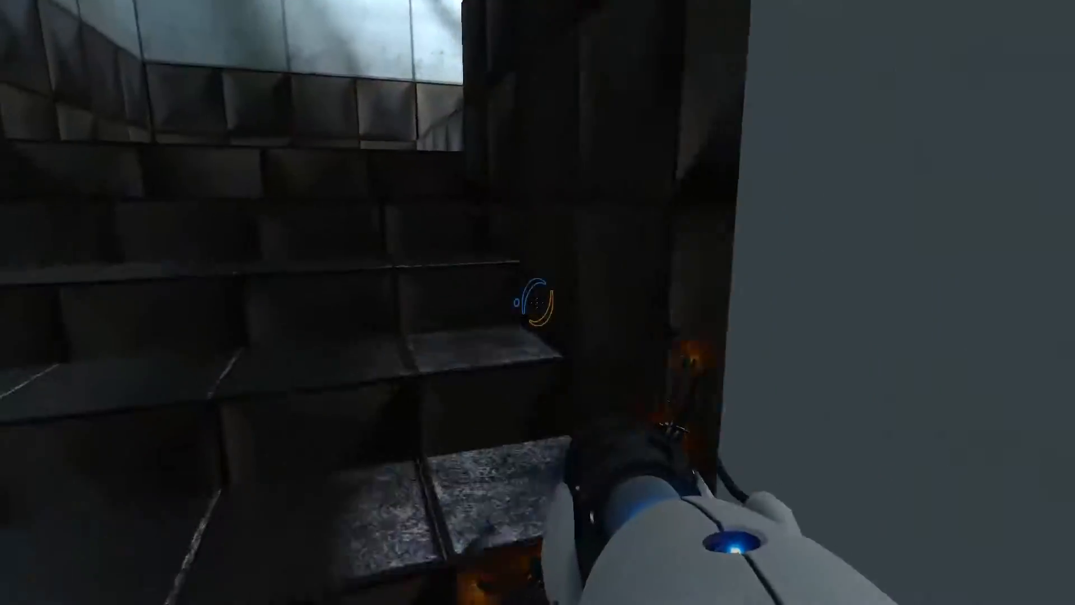
pyautogui.click(537, 302)
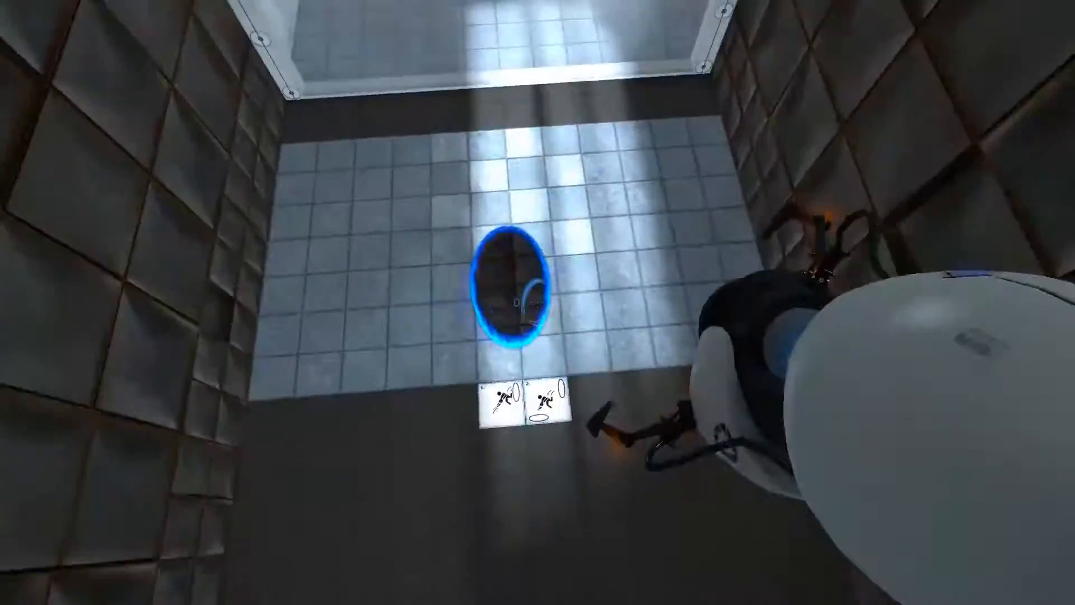
pyautogui.moveTo(538, 302)
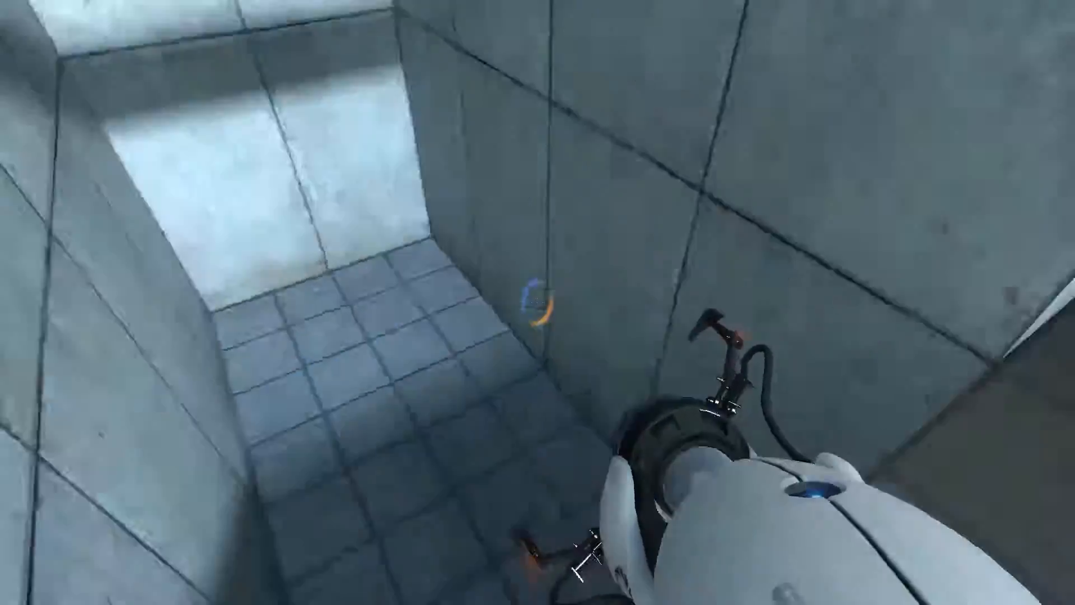
pyautogui.moveTo(537, 303)
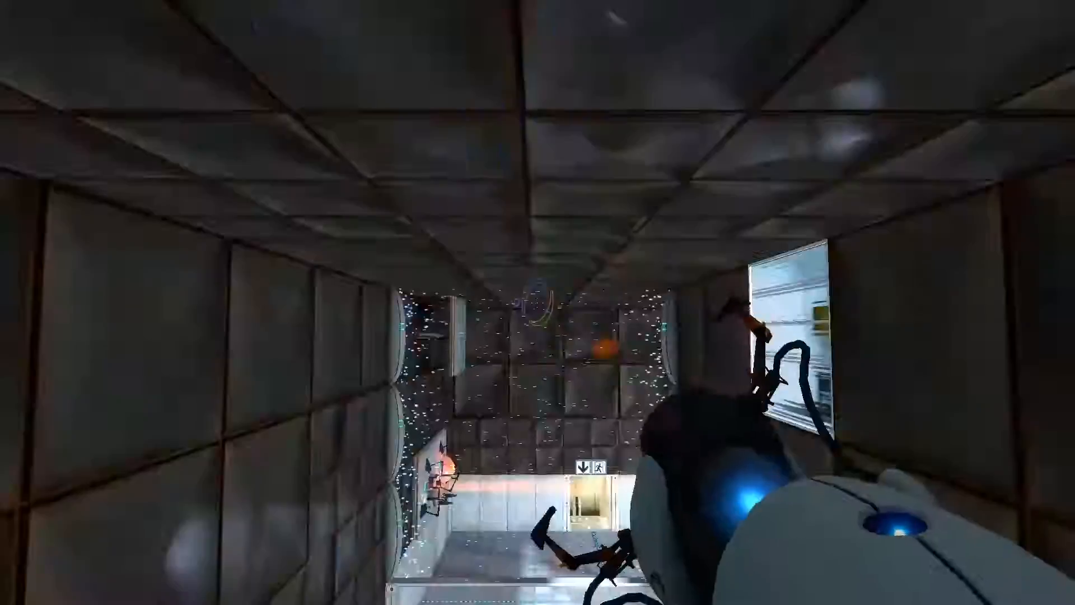
pyautogui.moveTo(537, 303)
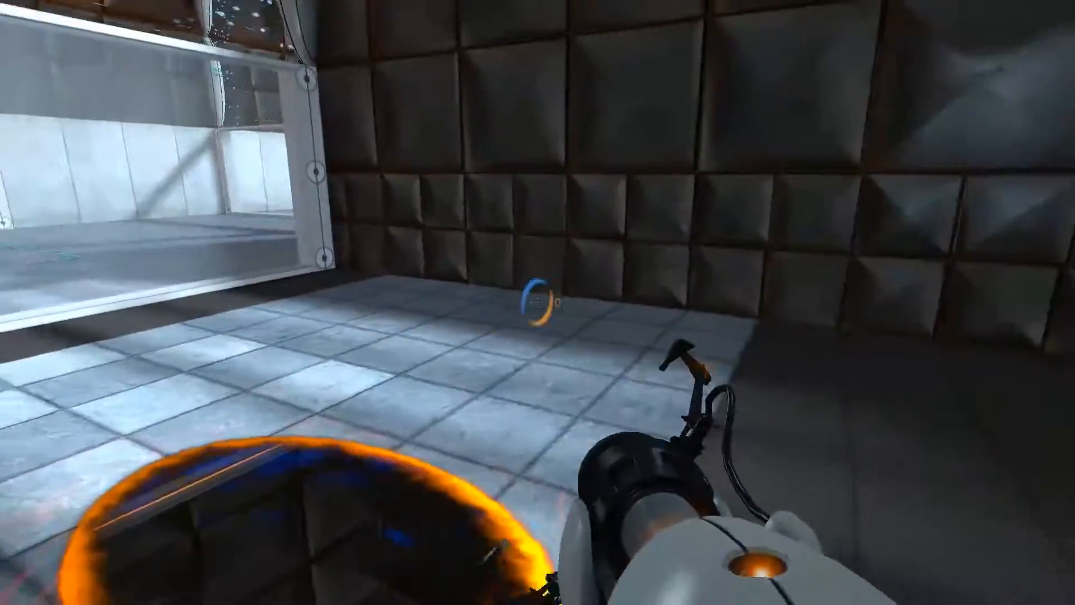
pyautogui.moveTo(538, 303)
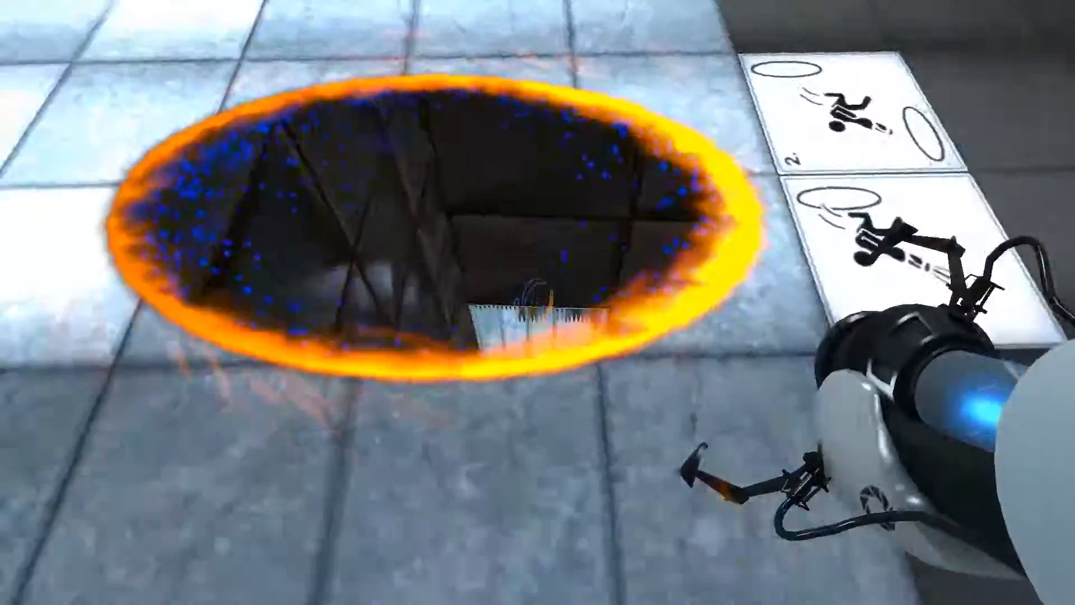